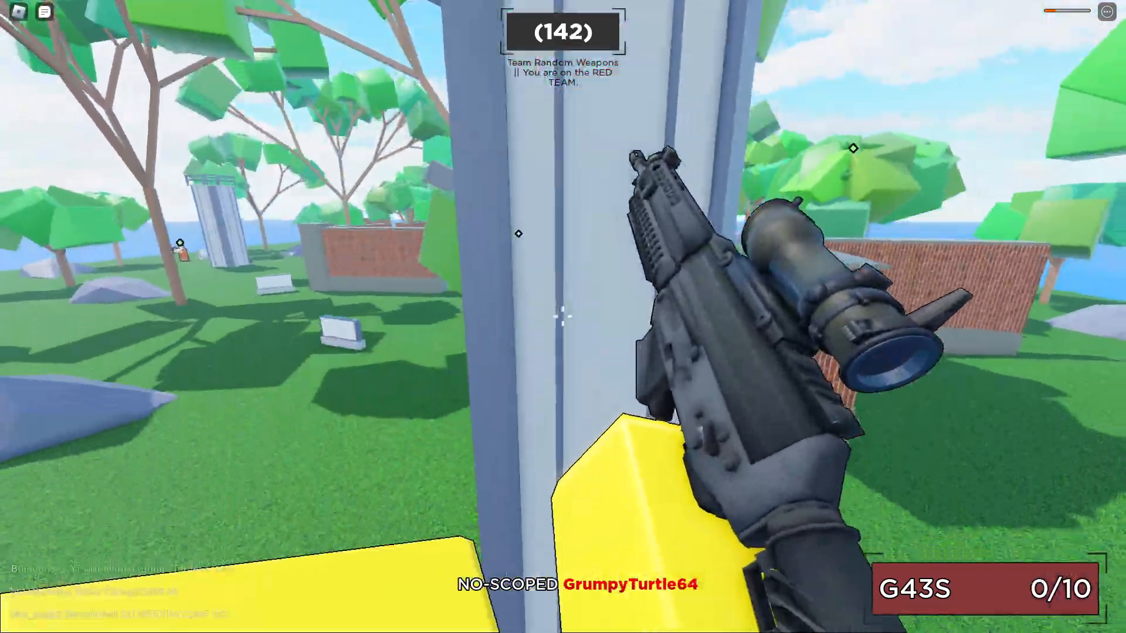
- Leave the Roblox game and return to Chrome showing the installed RoPro store page
key(r)
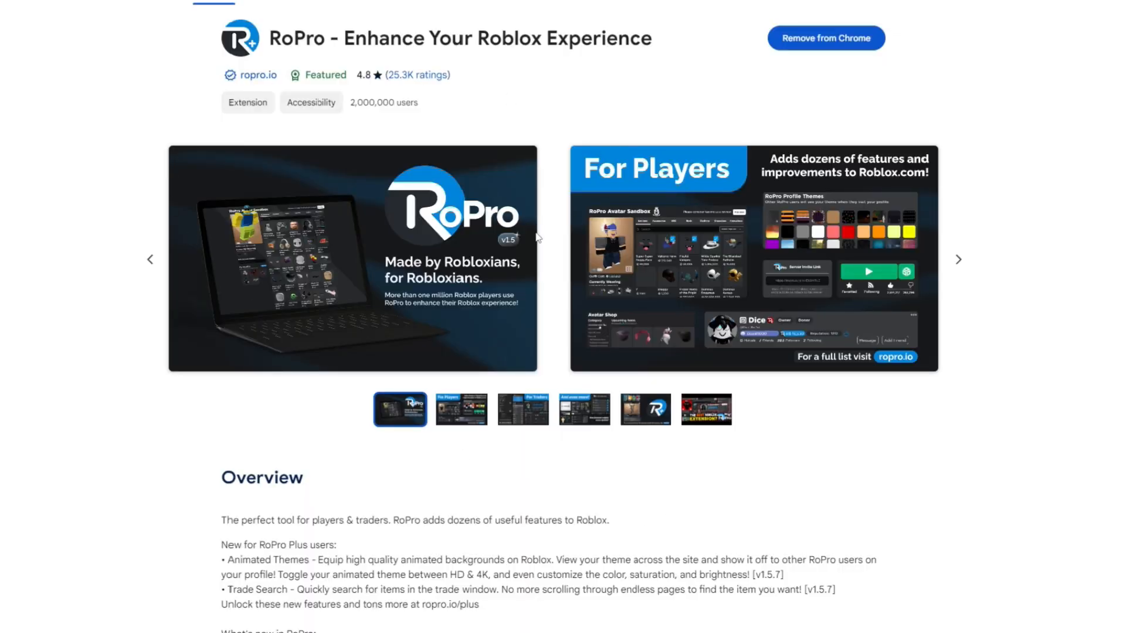
mouse_move(4, 60)
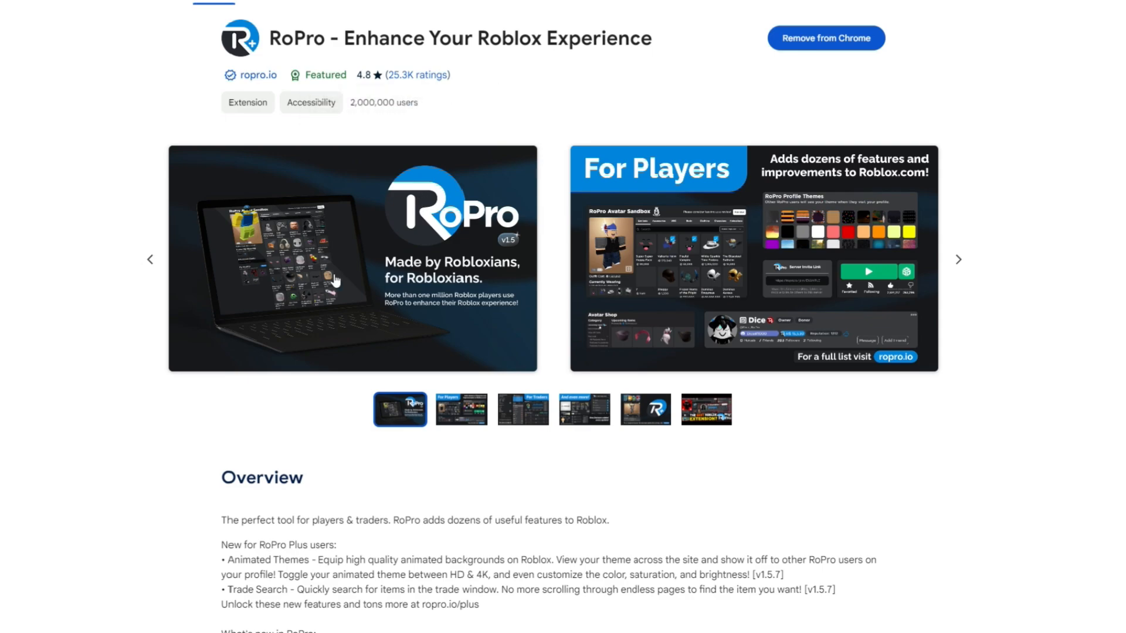
mouse_move(331, 190)
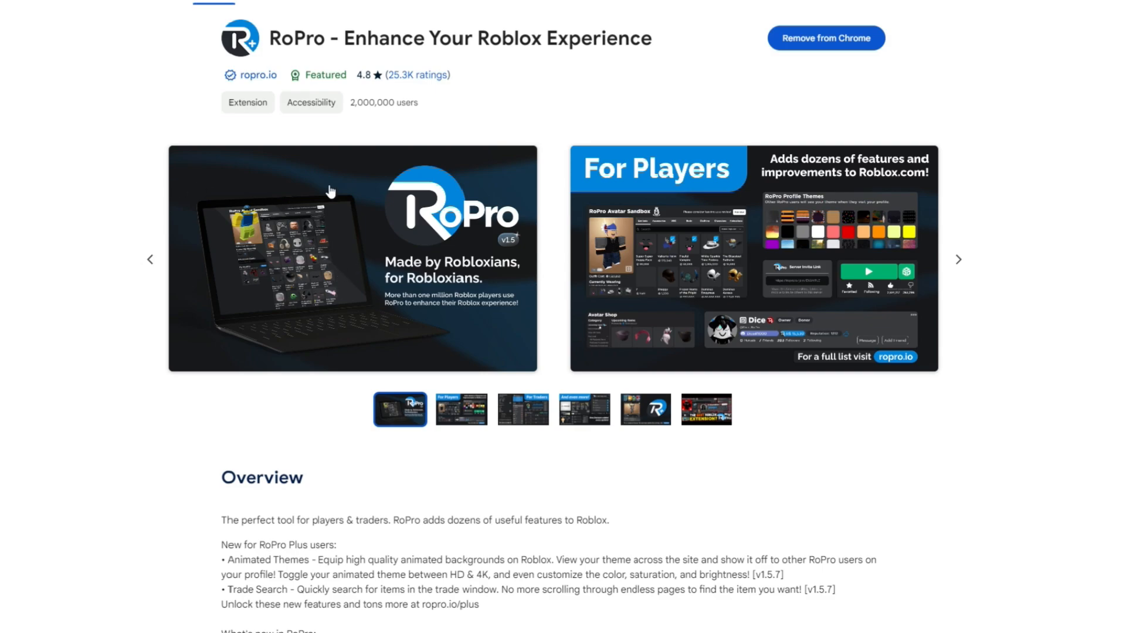
mouse_move(766, 85)
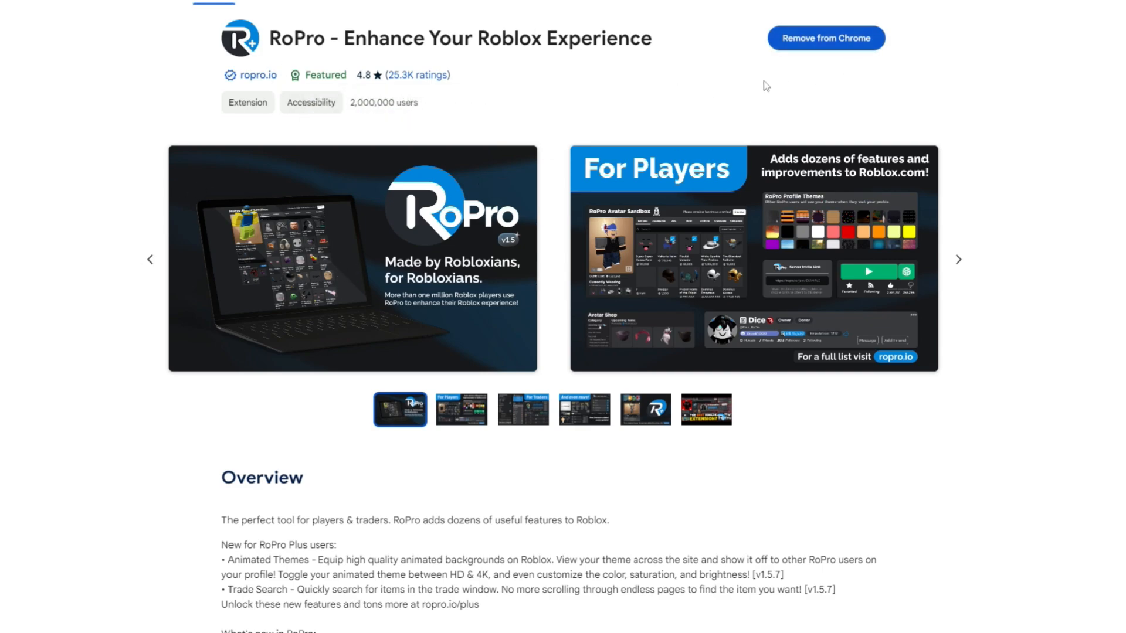
mouse_move(815, 68)
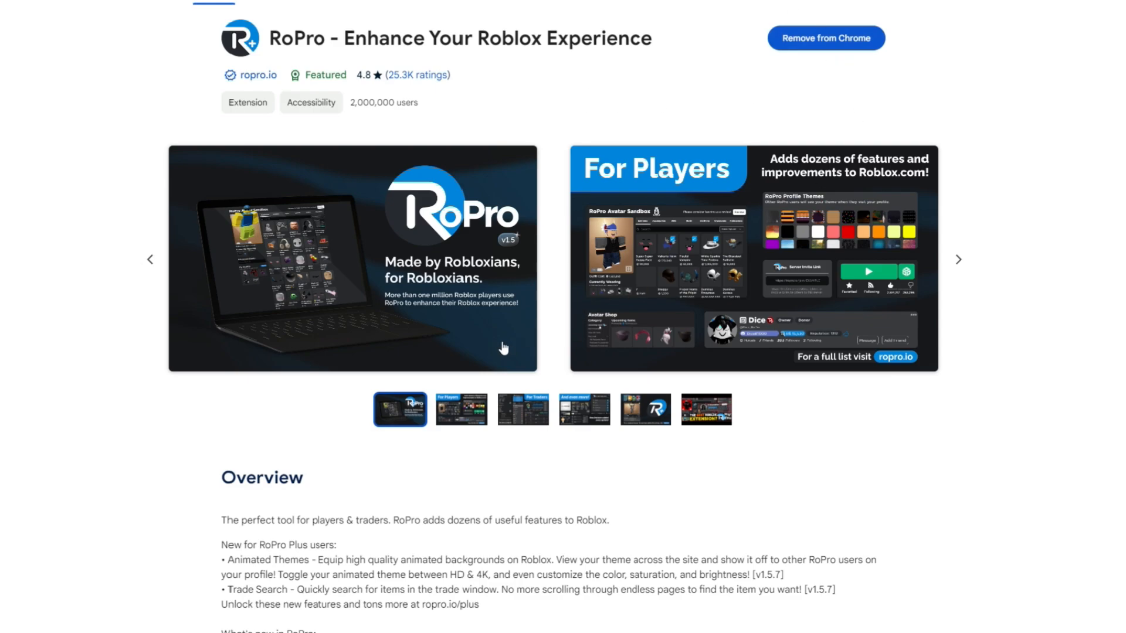
mouse_move(749, 510)
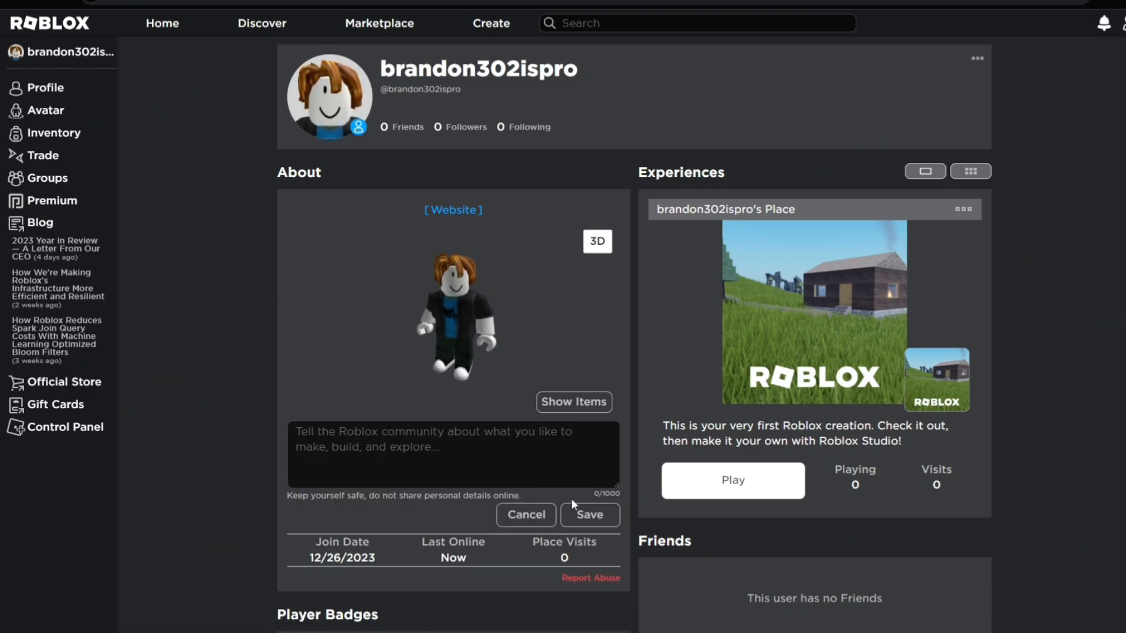
mouse_move(299, 240)
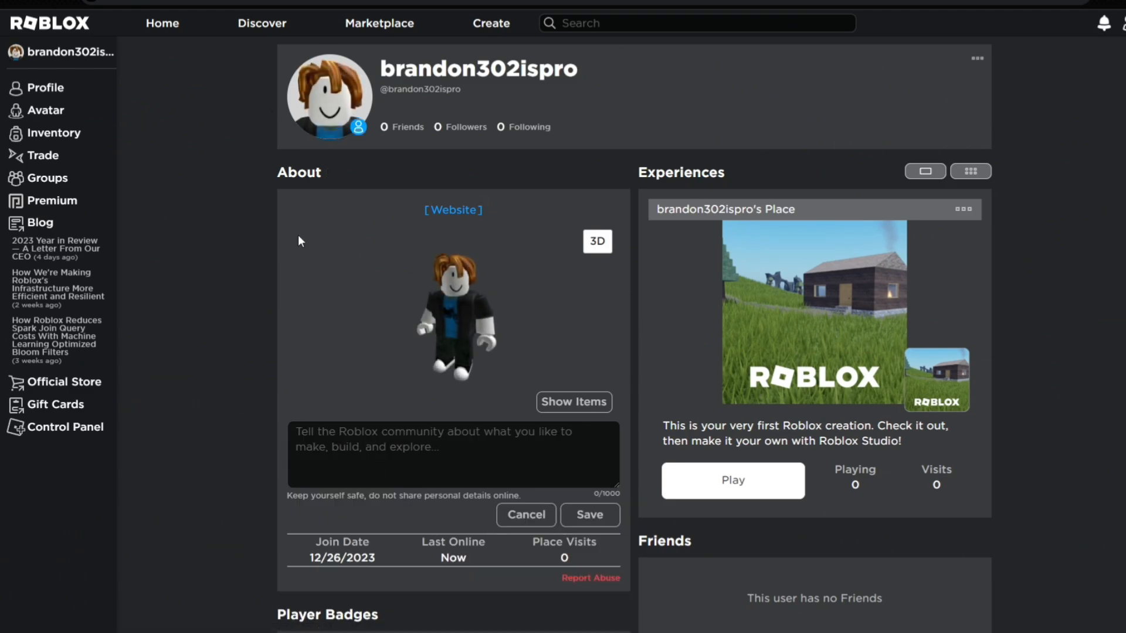
mouse_move(735, 132)
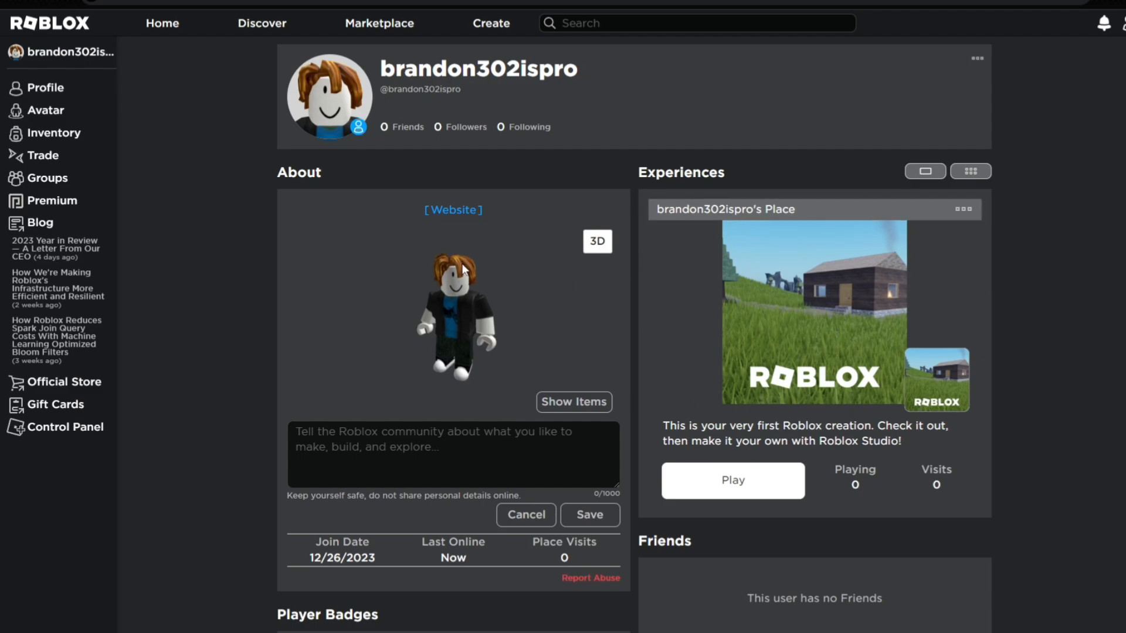
mouse_move(875, 200)
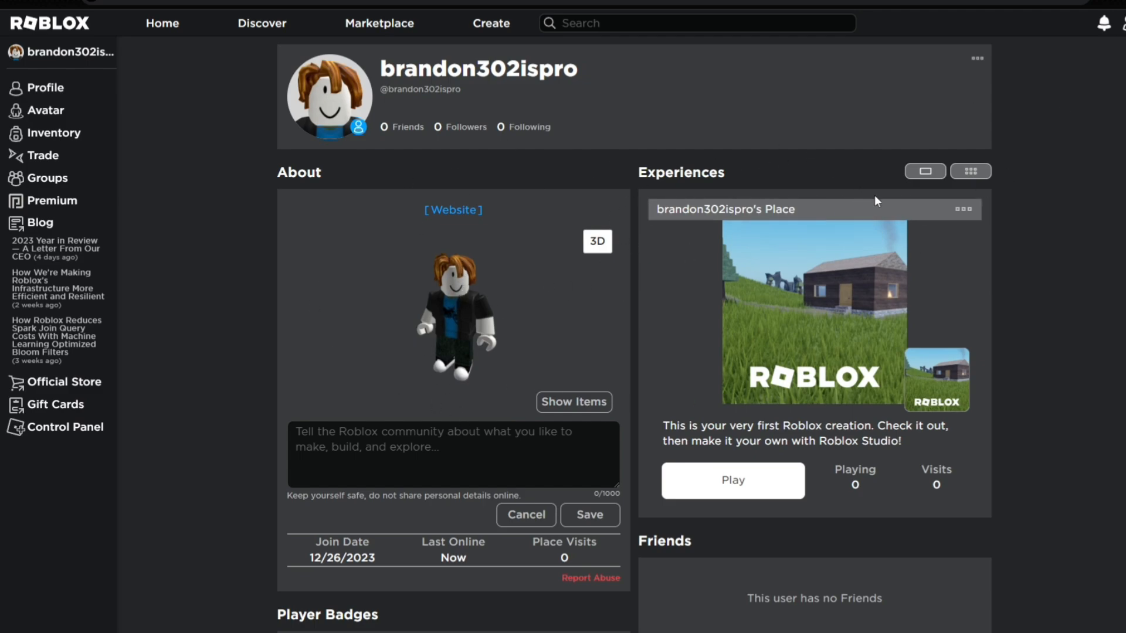
mouse_move(874, 200)
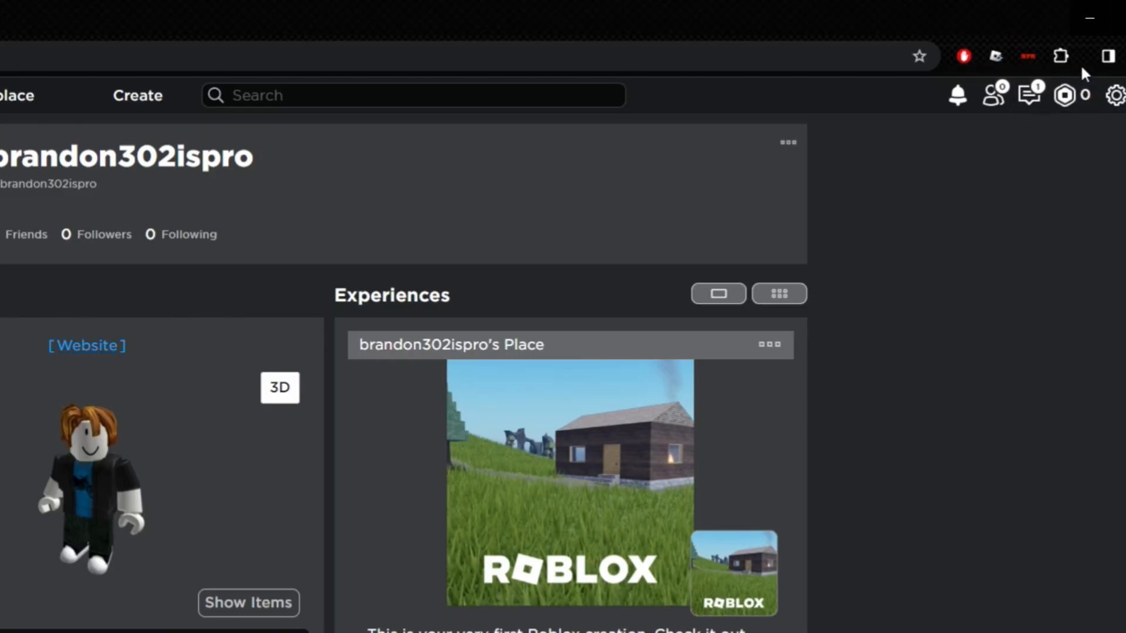
mouse_move(1061, 56)
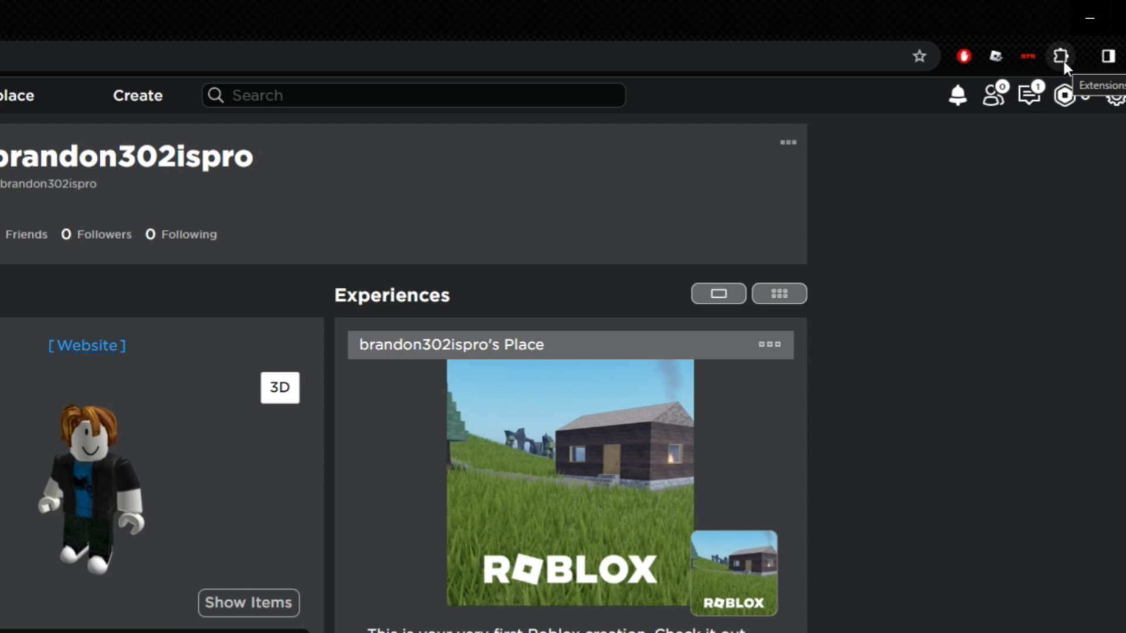
- Pin RoPro among Chrome's visible extension icons from the Extensions menu
click(1060, 57)
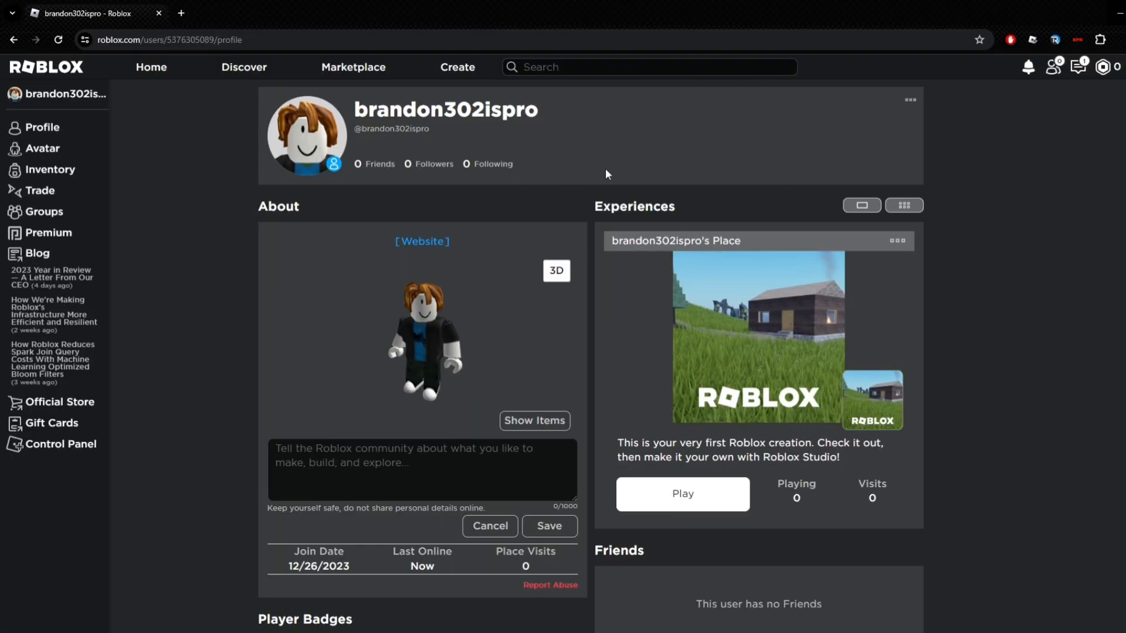
- Reload the profile so RoPro adds Edit Theme and sidebar links, then go to Home
click(60, 40)
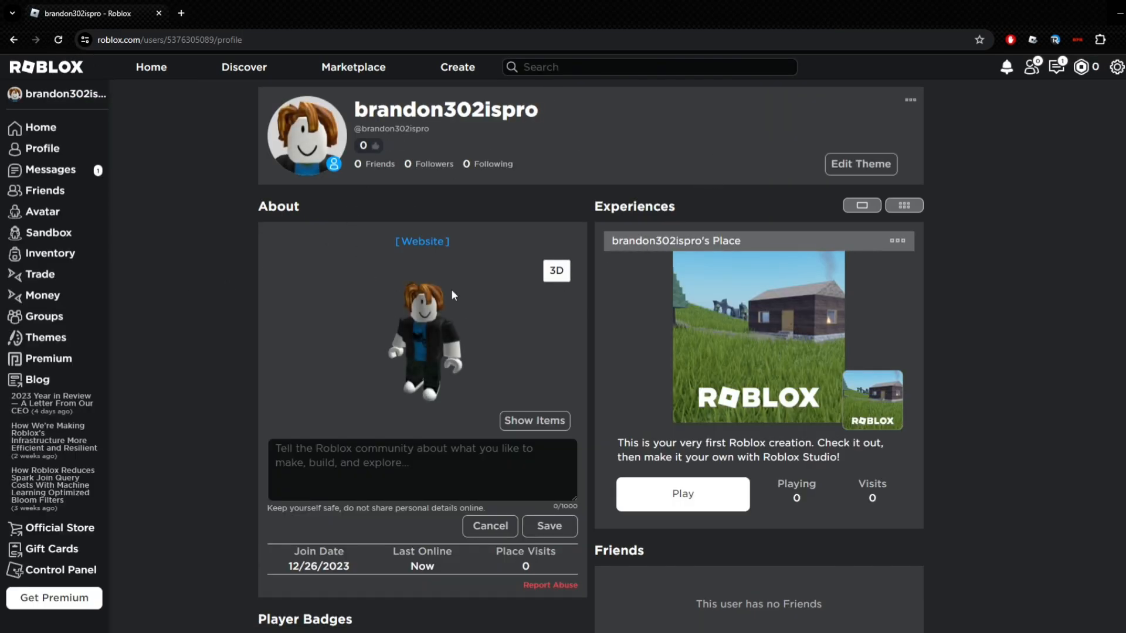
mouse_move(181, 105)
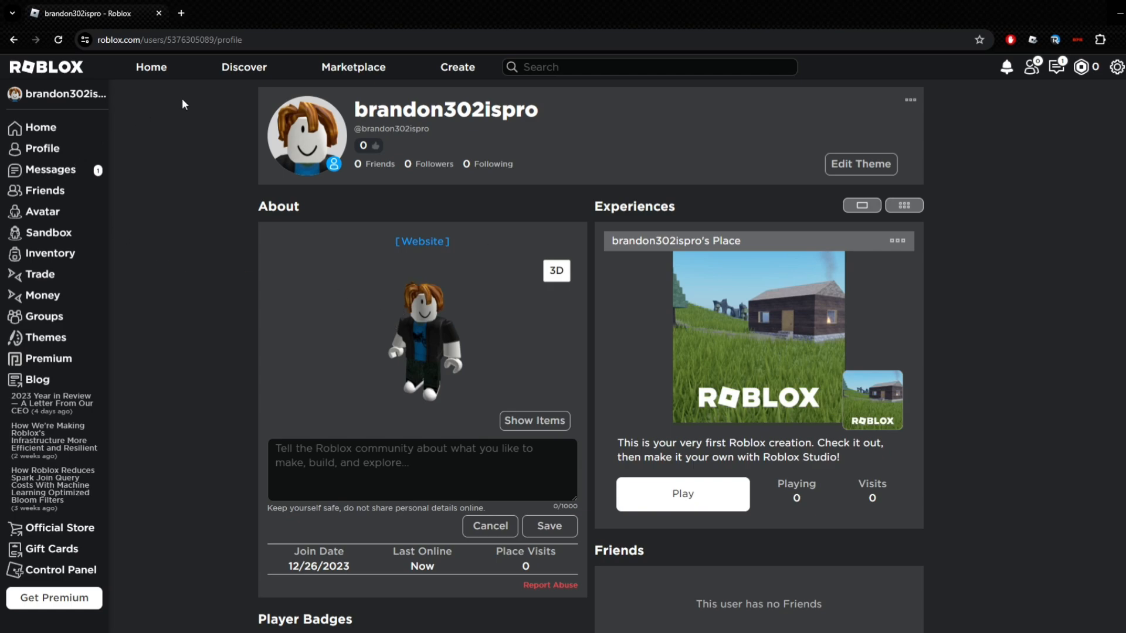
mouse_move(771, 115)
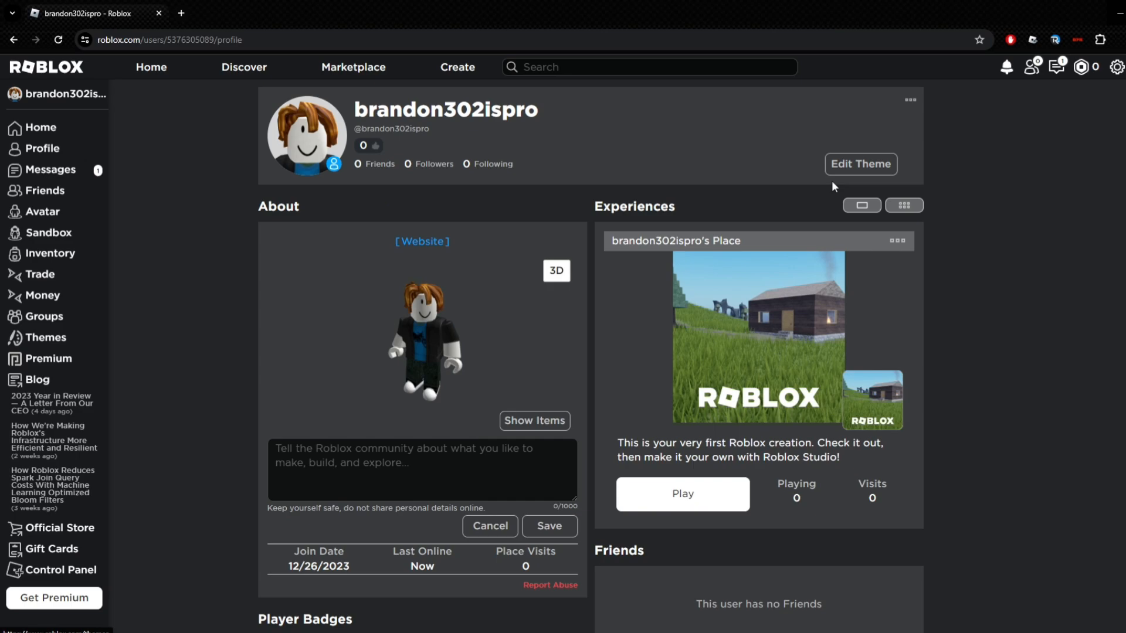
mouse_move(162, 108)
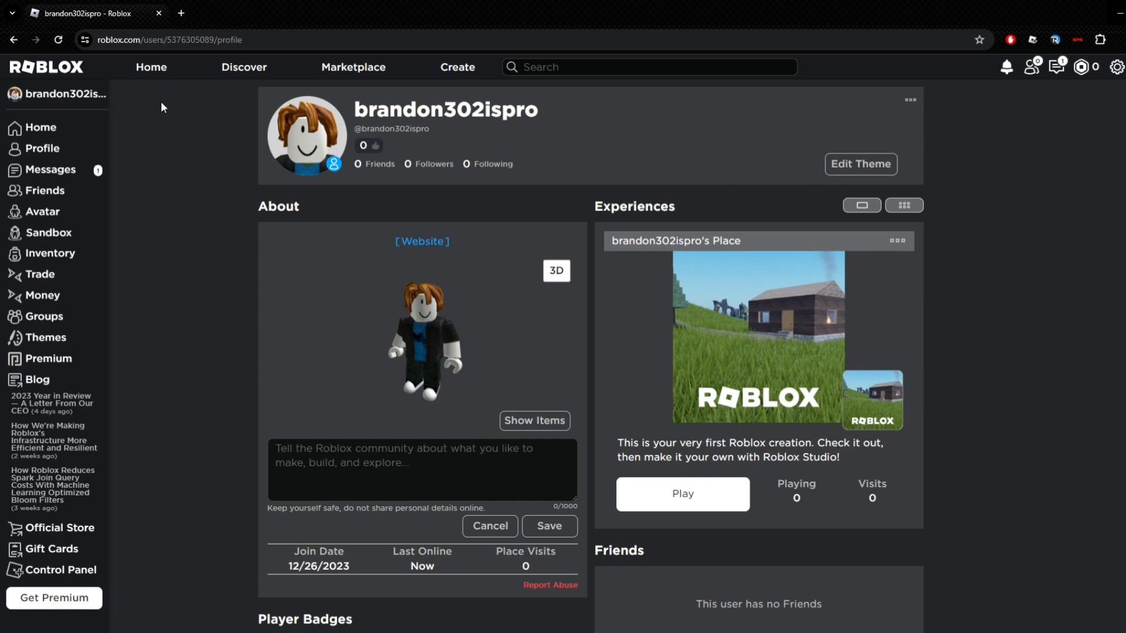
click(151, 67)
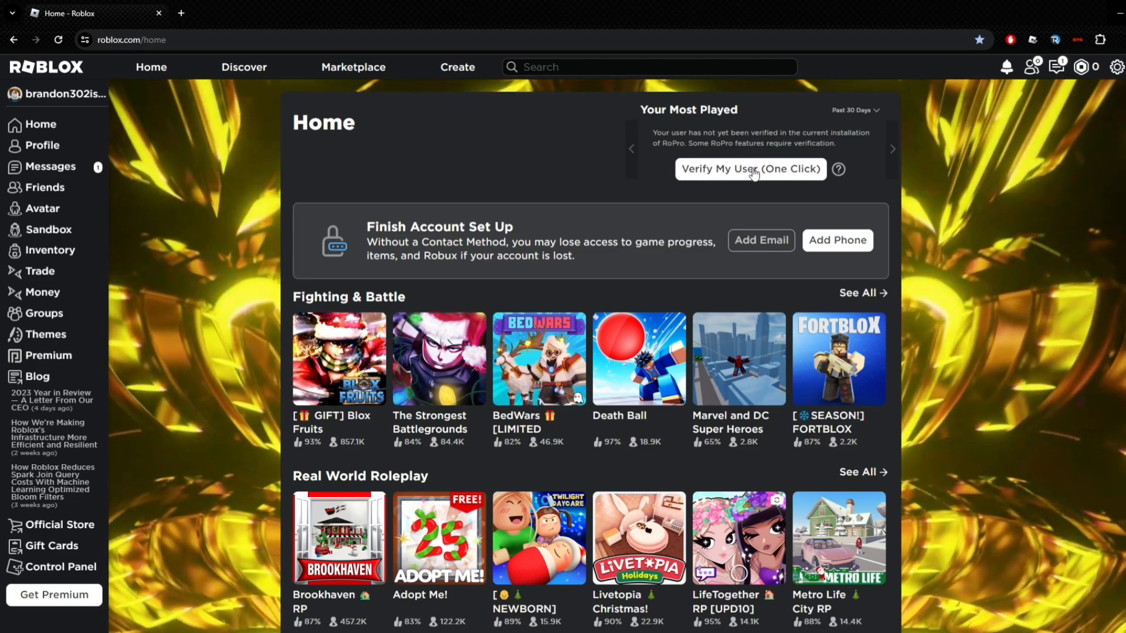
- Verify the user for RoPro with one click and return to the profile showing the RoPro badge
click(749, 169)
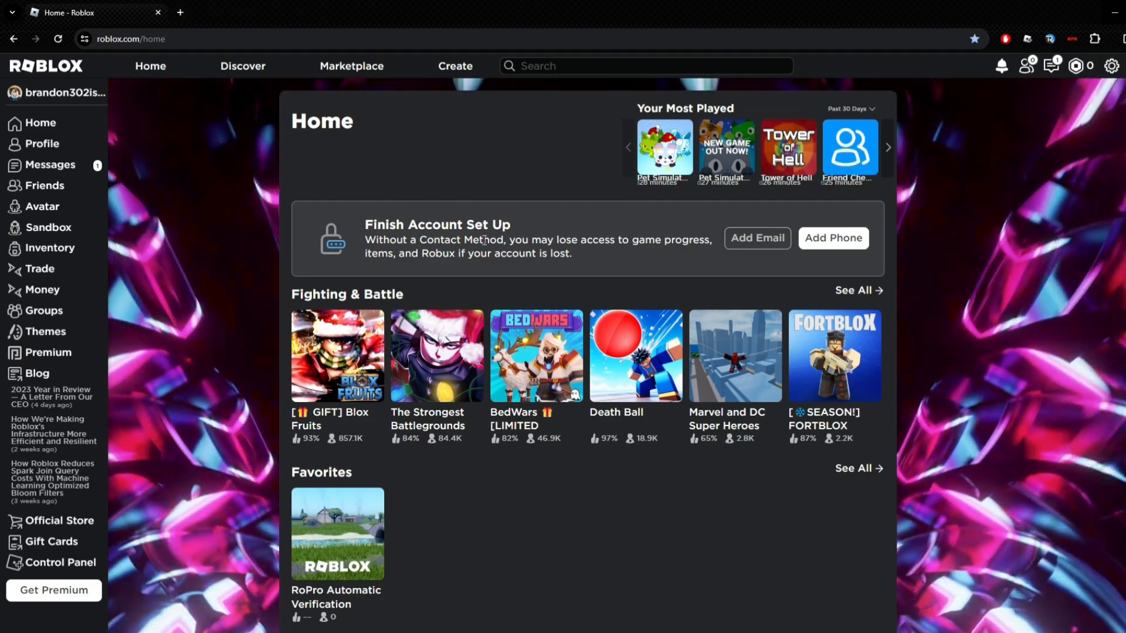
click(42, 147)
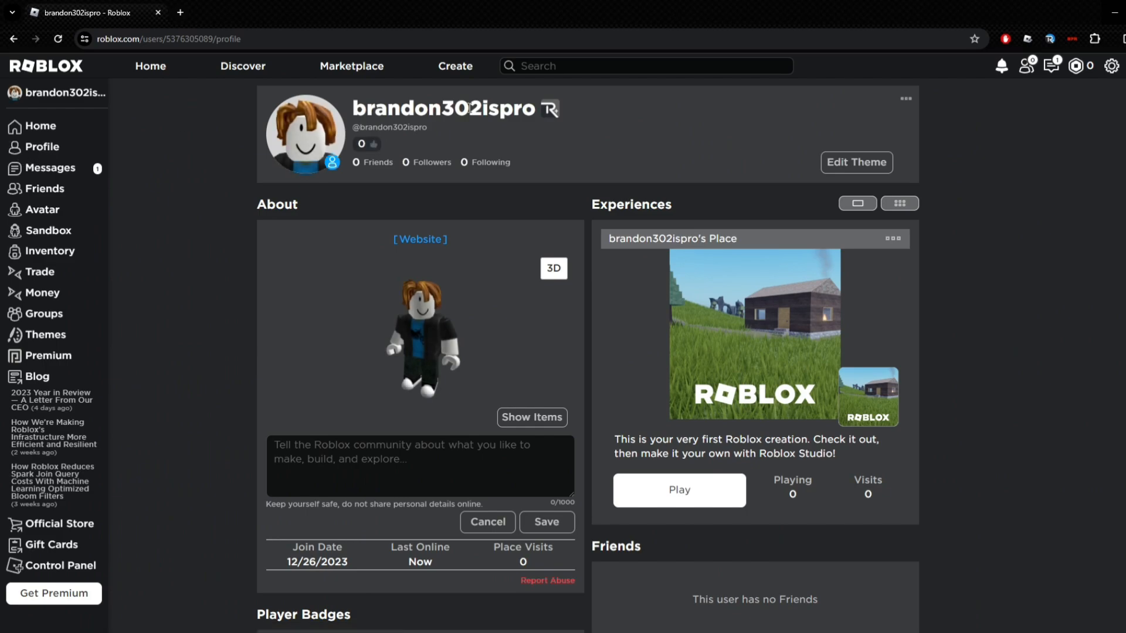
mouse_move(856, 161)
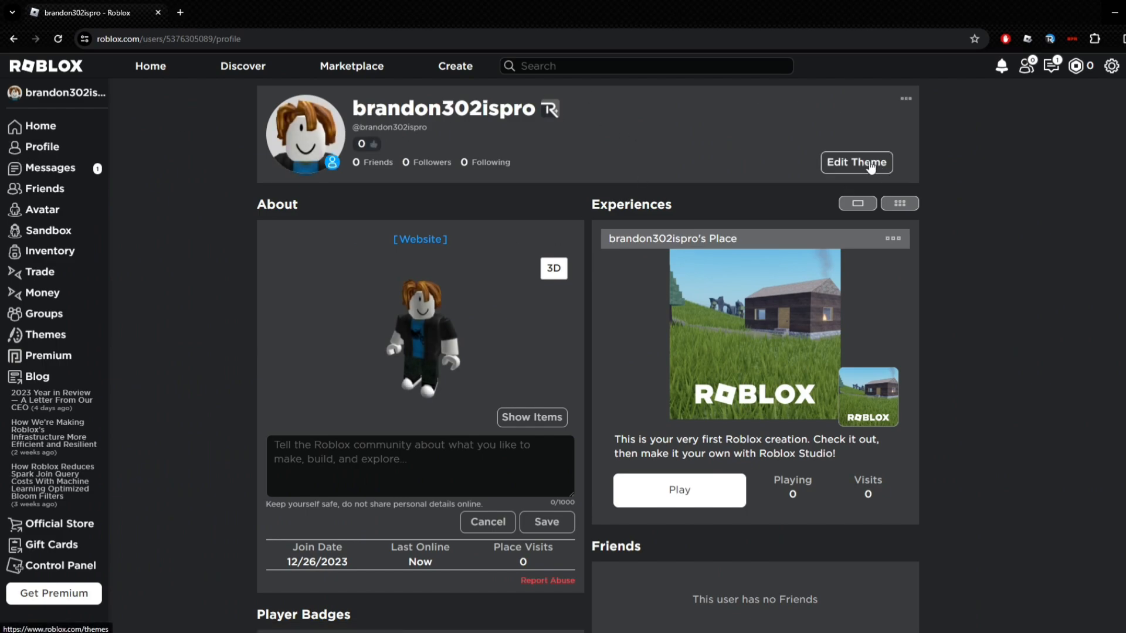
- Reach the RoPro Themes gallery via Edit Theme and pick a default theme
click(855, 162)
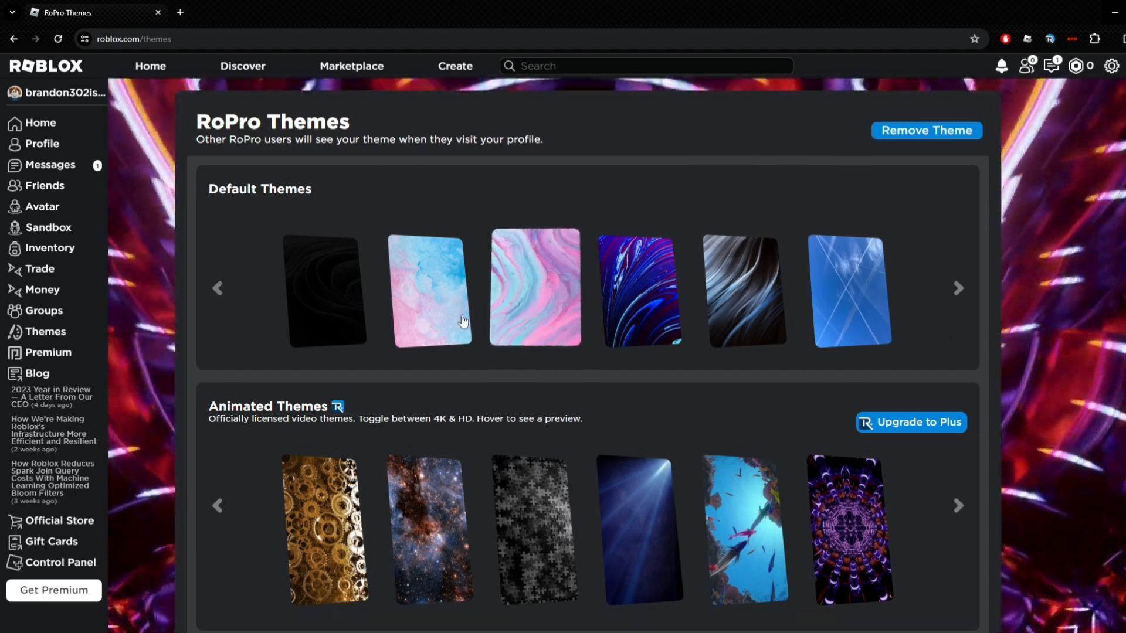
click(1029, 24)
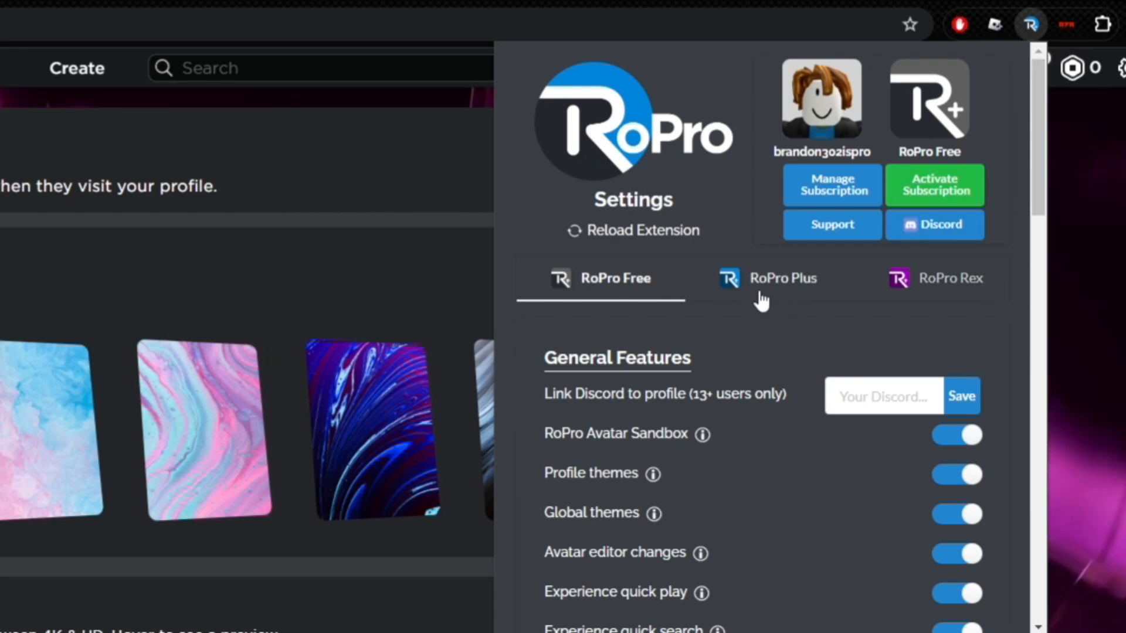
mouse_move(924, 301)
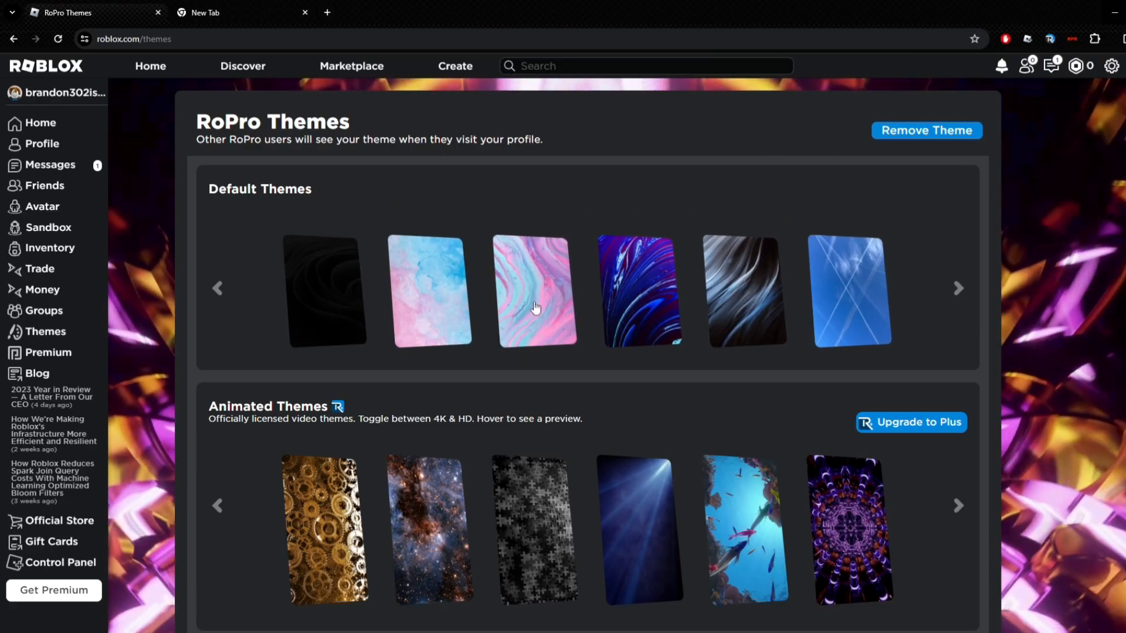
scroll(down, 3)
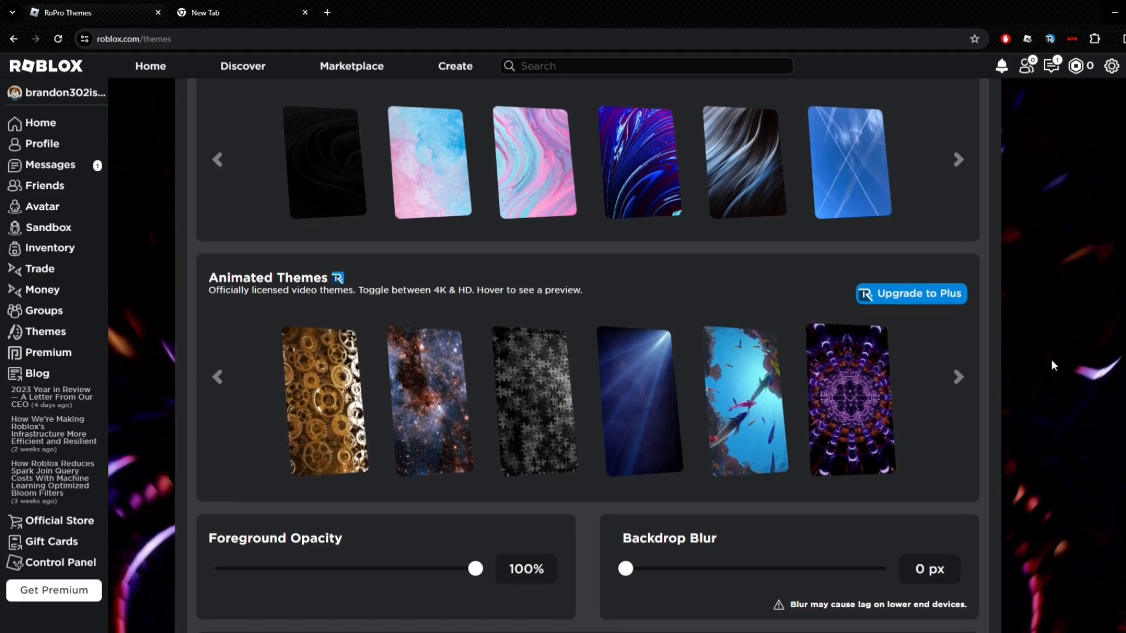
scroll(down, 3)
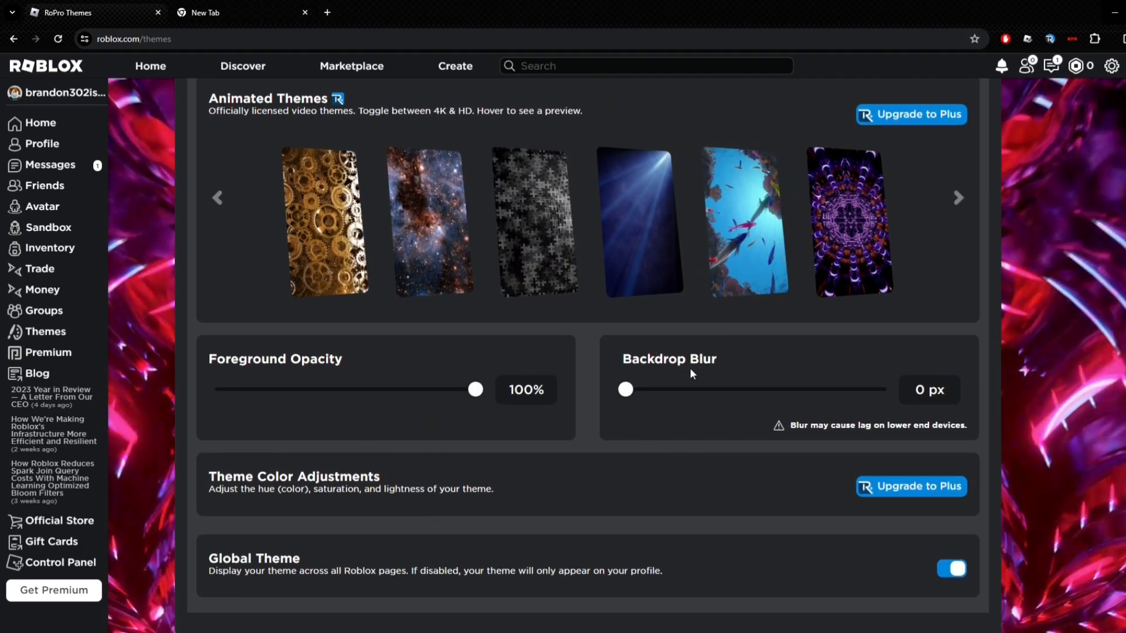
scroll(down, 3)
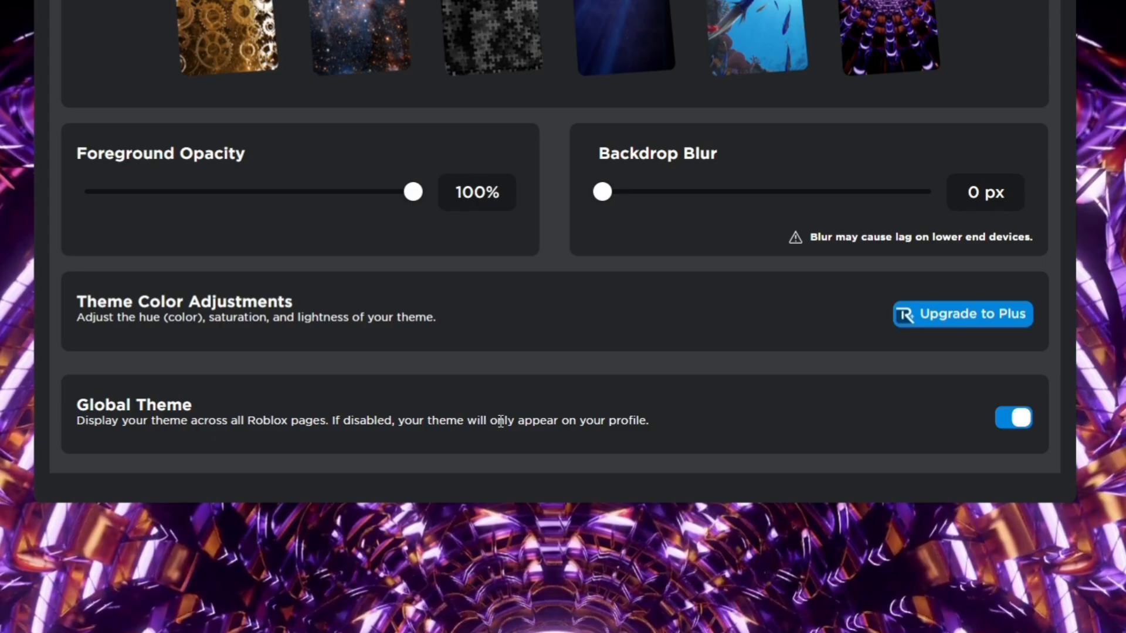
scroll(down, 3)
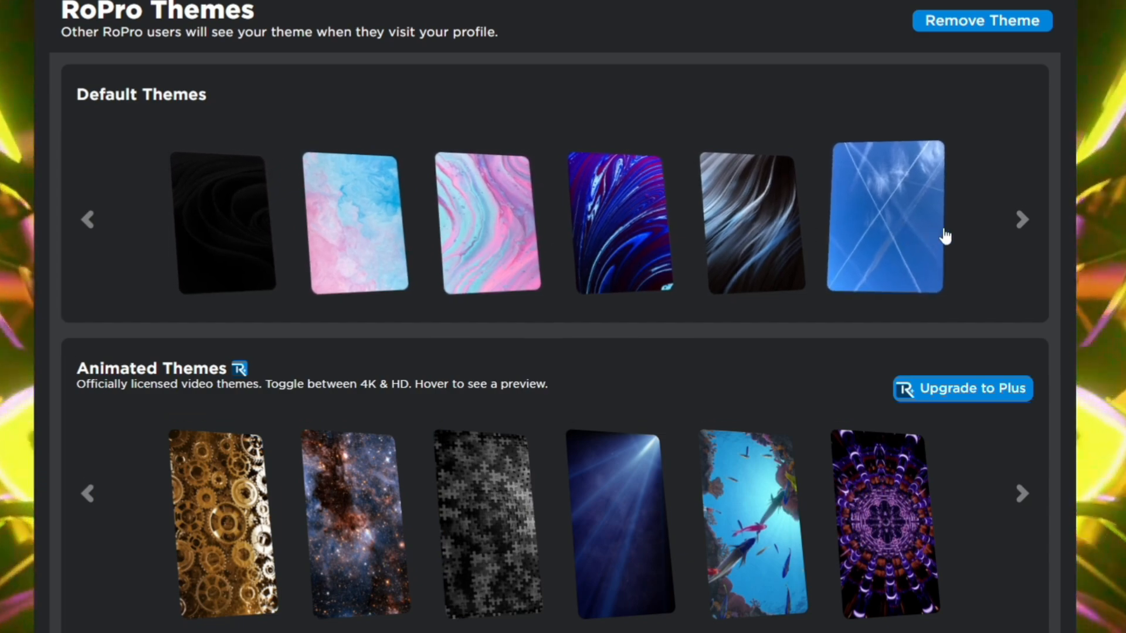
- Try default theme cards, revisit Themes from Home, and save the sky-over-clouds background
click(1021, 220)
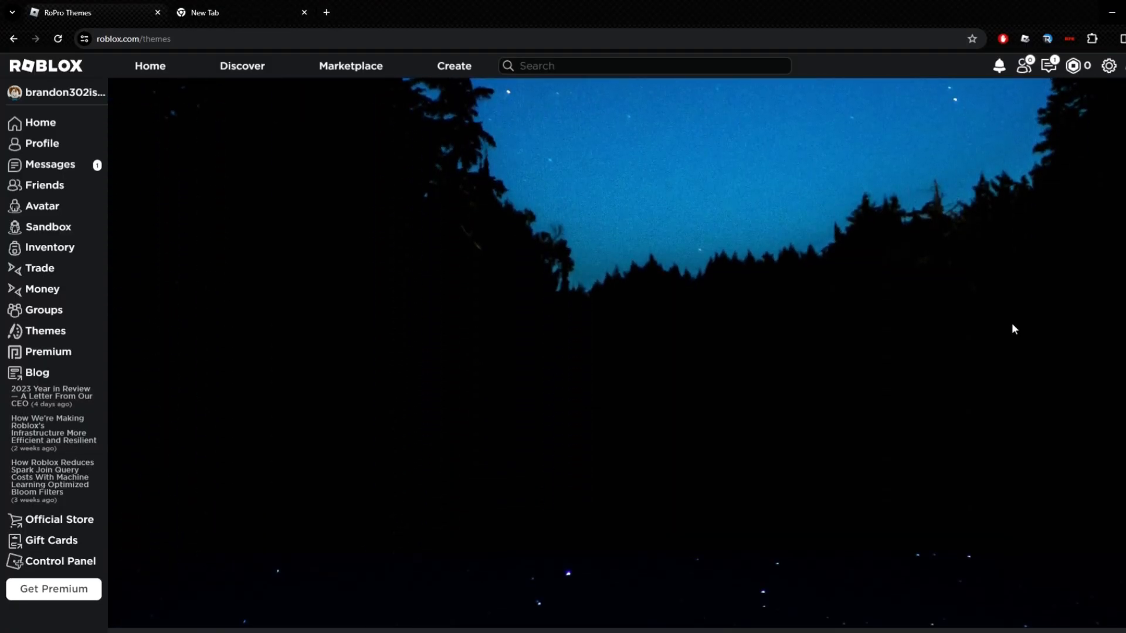
scroll(down, 3)
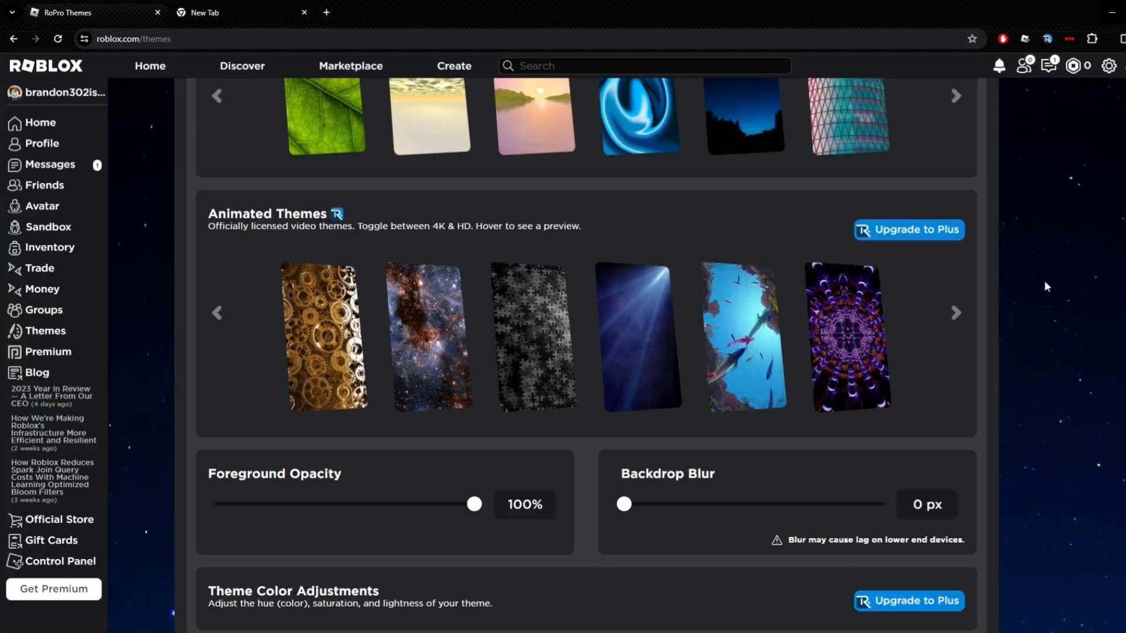
click(40, 123)
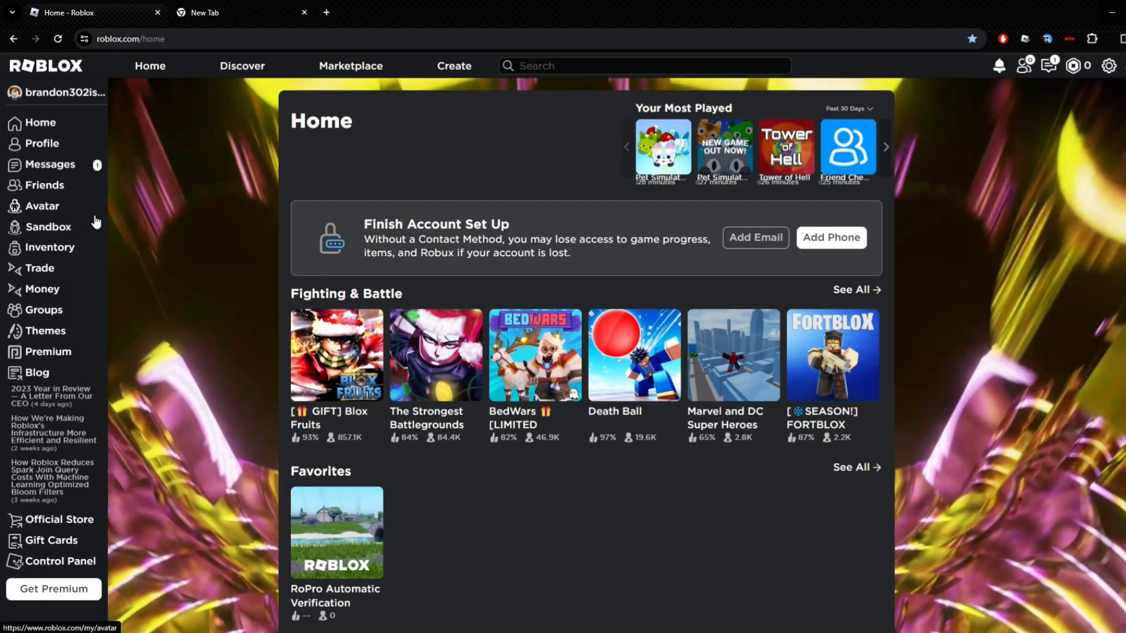
click(46, 331)
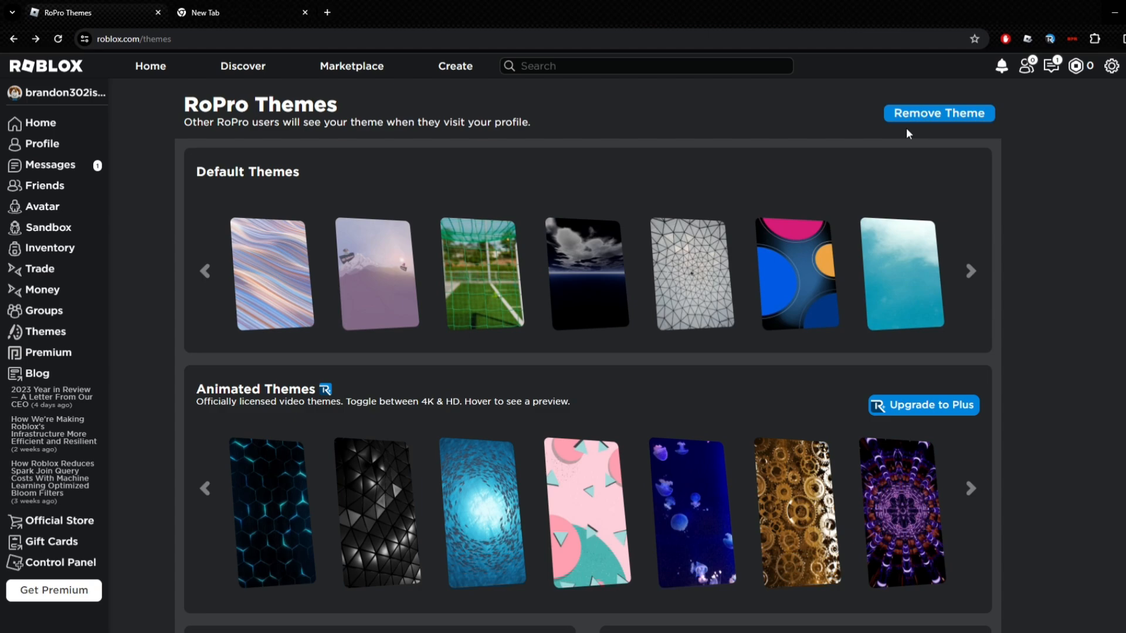
mouse_move(971, 248)
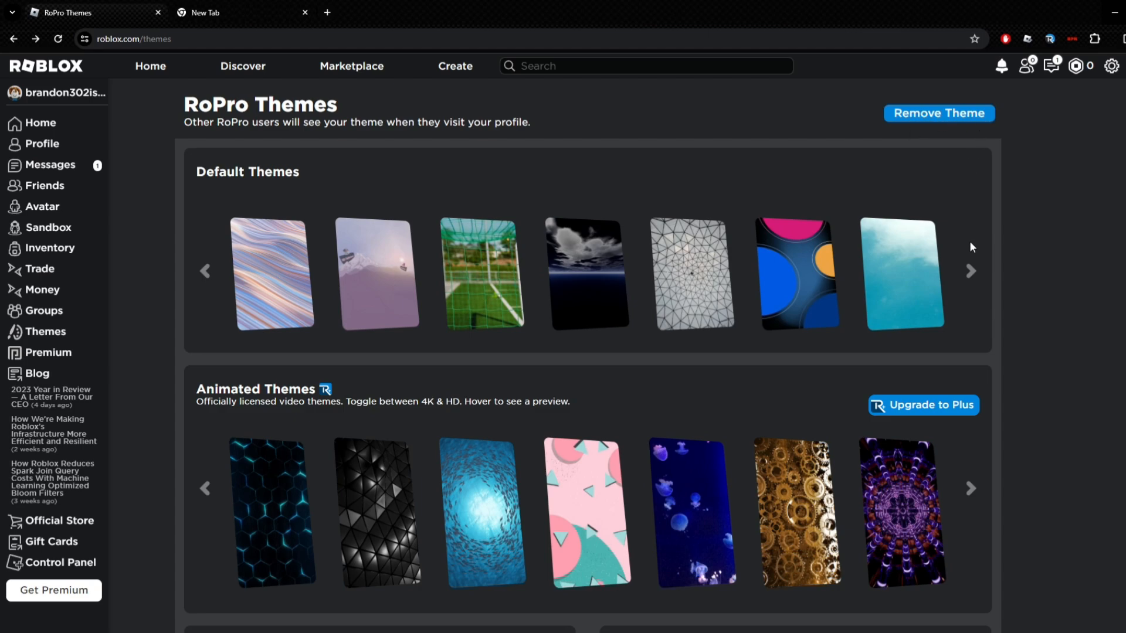
mouse_move(835, 141)
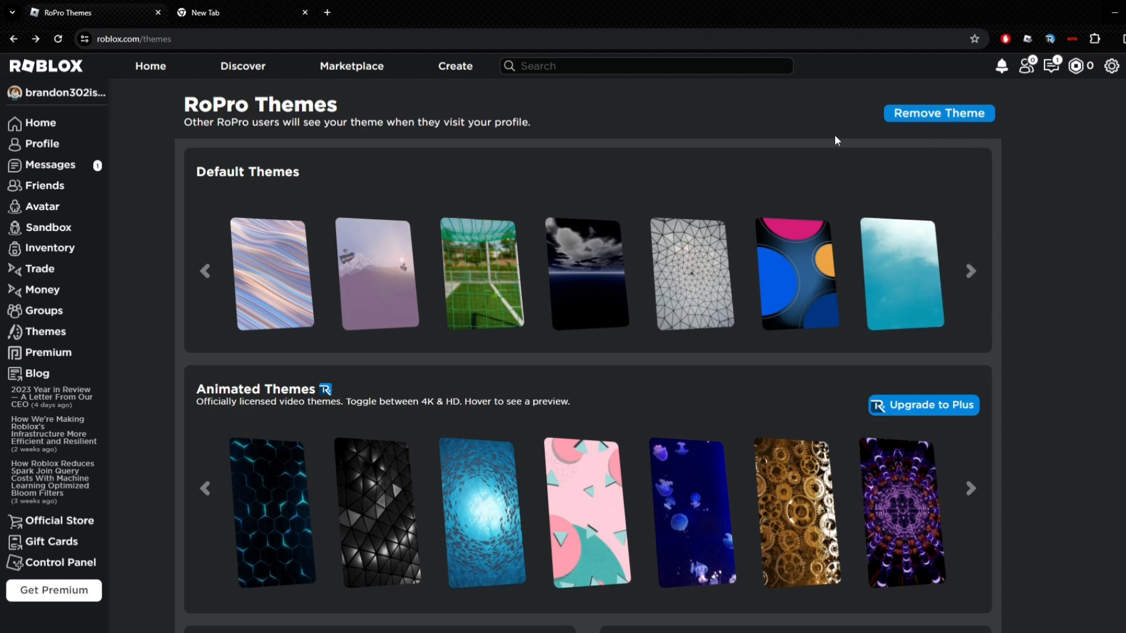
mouse_move(1027, 109)
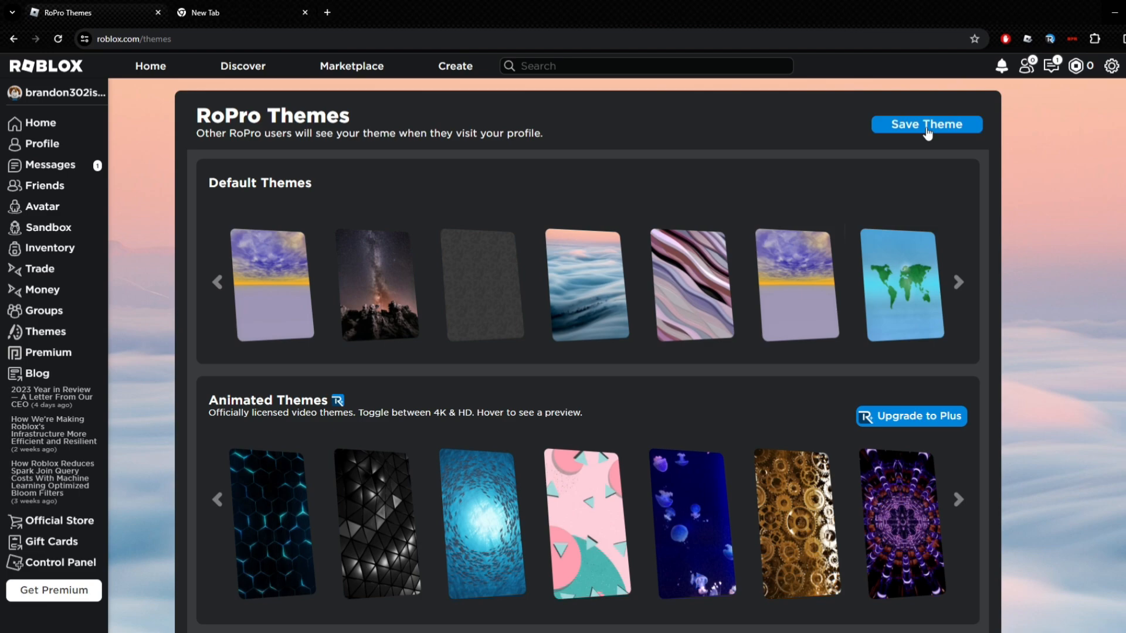
click(925, 123)
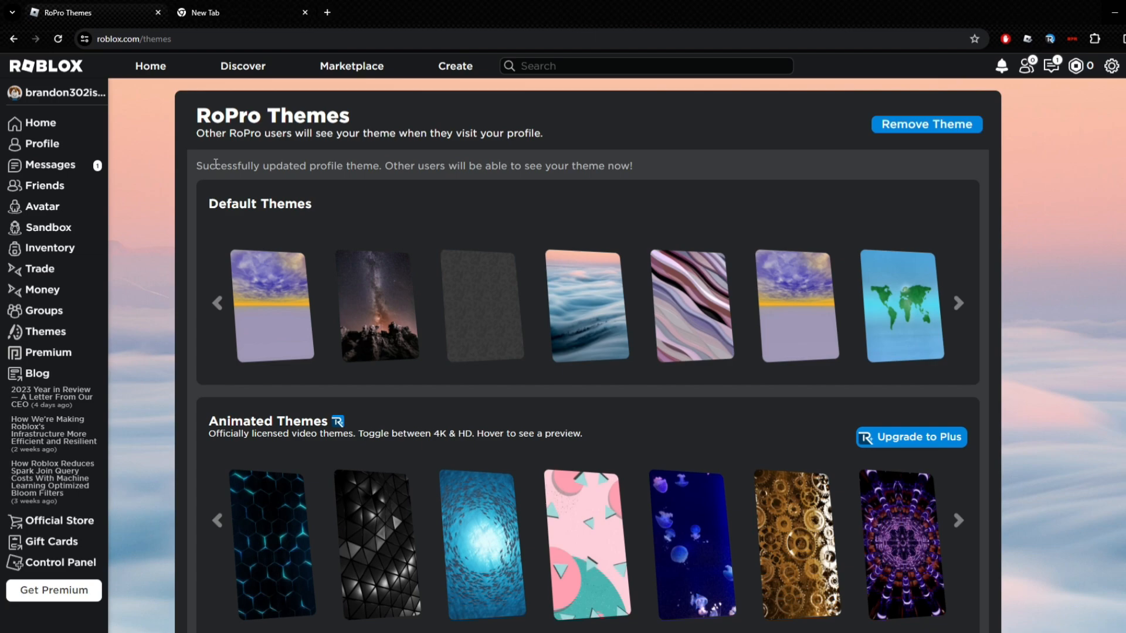
- View the saved sky-over-clouds theme applied behind the page after the success message
drag(213, 165, 473, 165)
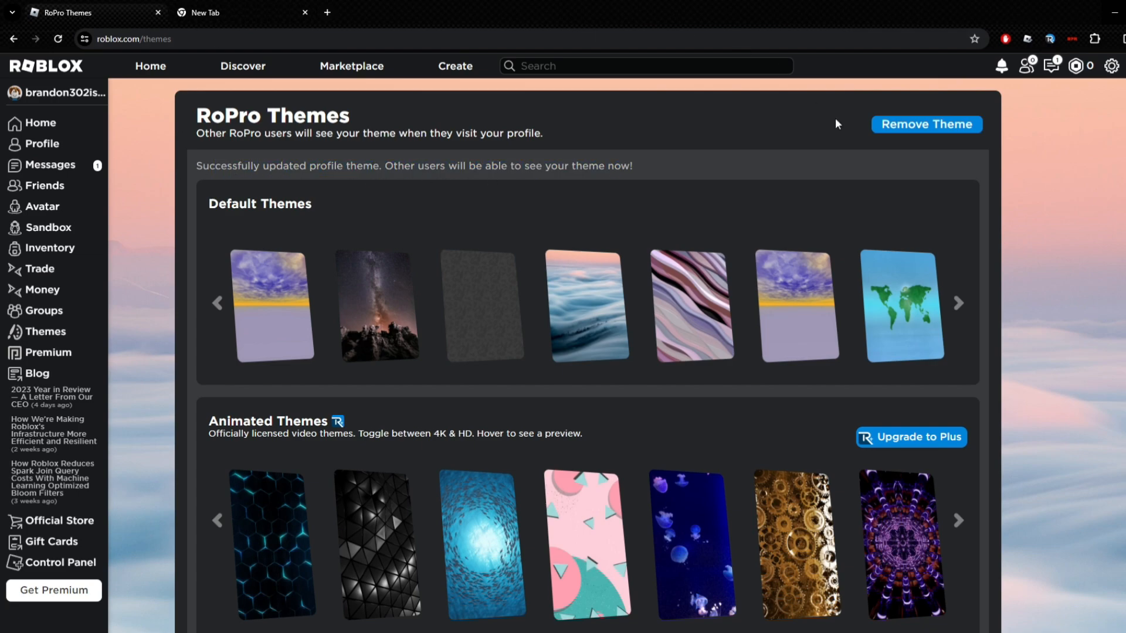
mouse_move(914, 81)
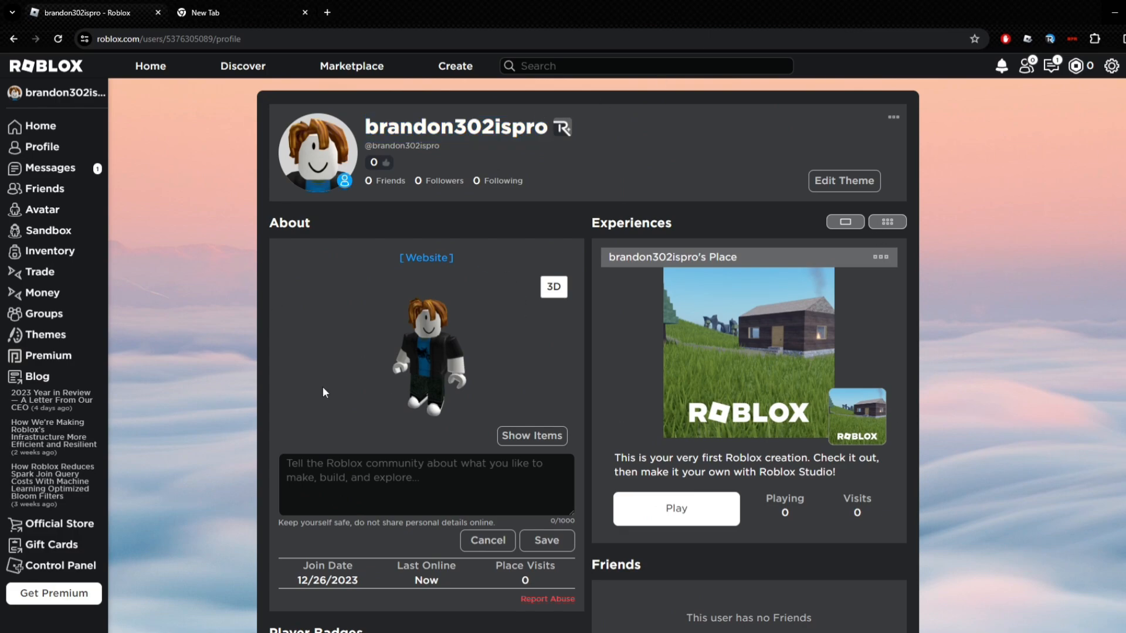
mouse_move(145, 180)
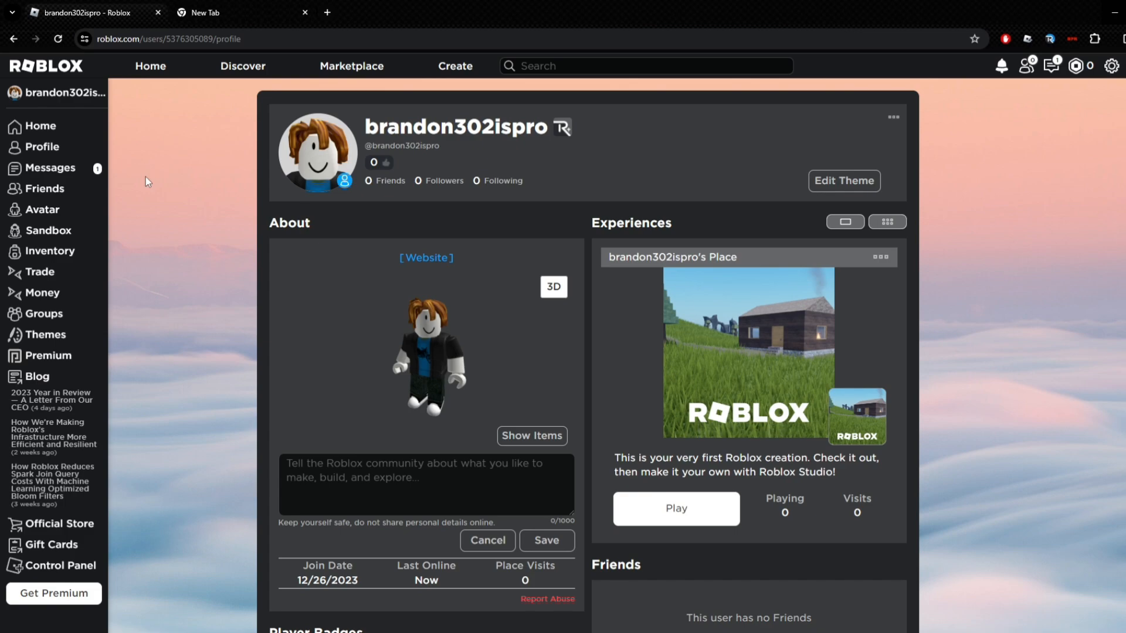
mouse_move(43, 264)
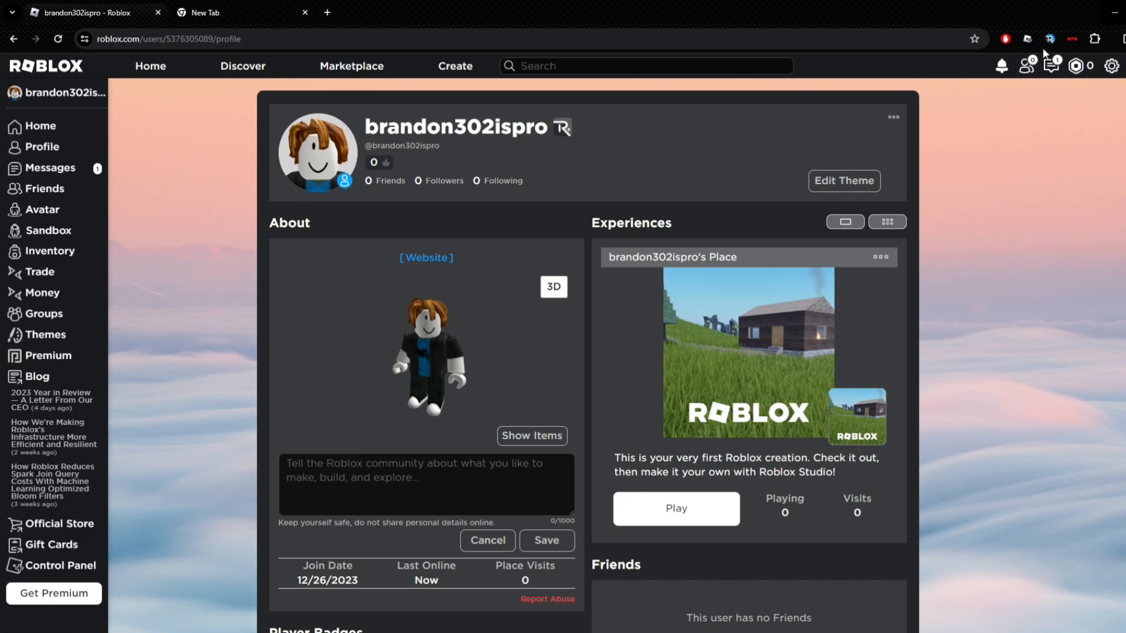
- Review RoPro's feature switches in the extension's settings panel
click(1048, 40)
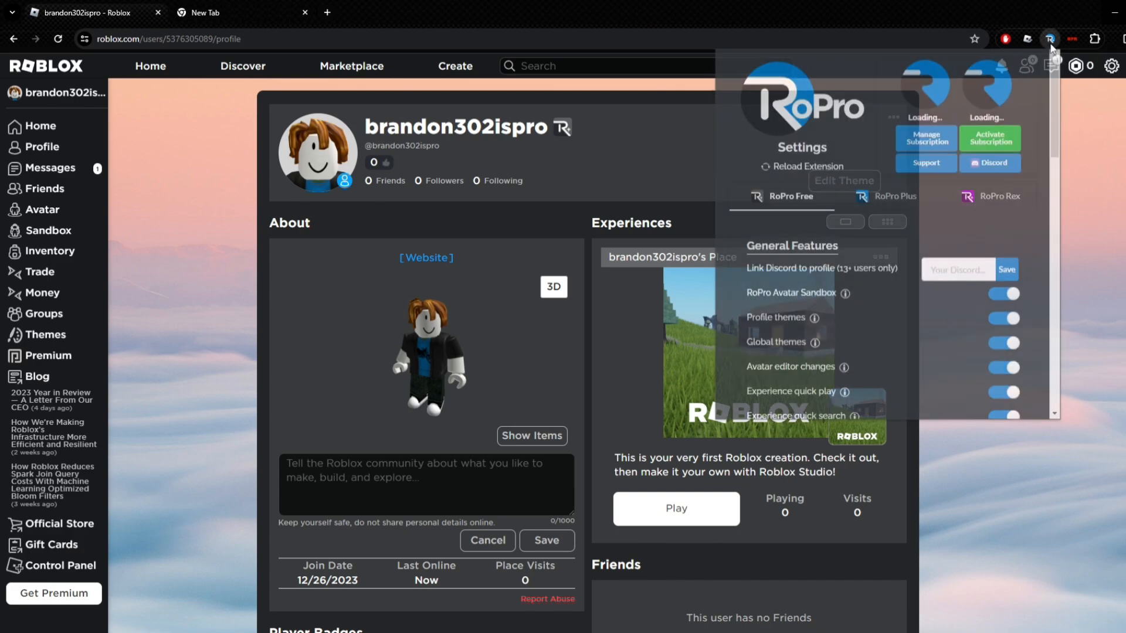
scroll(down, 3)
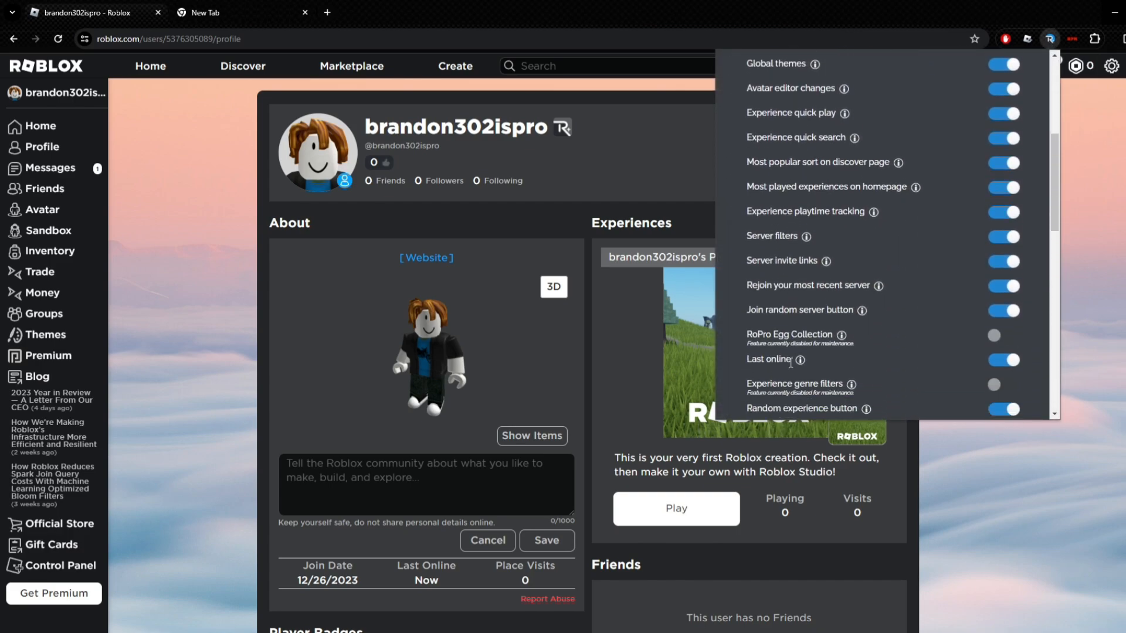
scroll(down, 3)
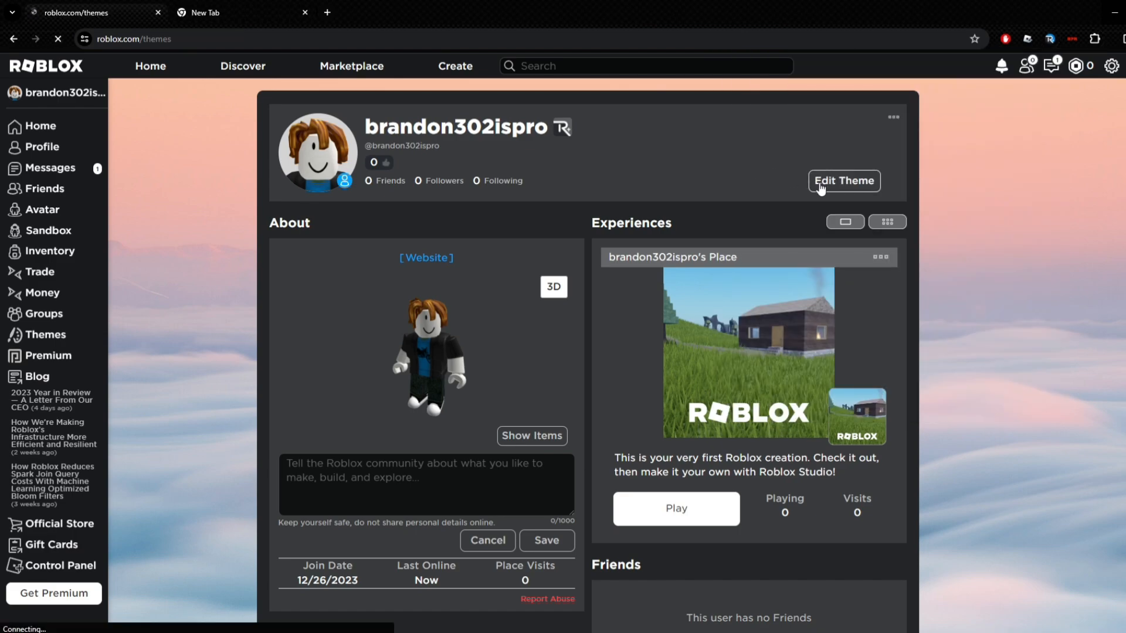
click(843, 181)
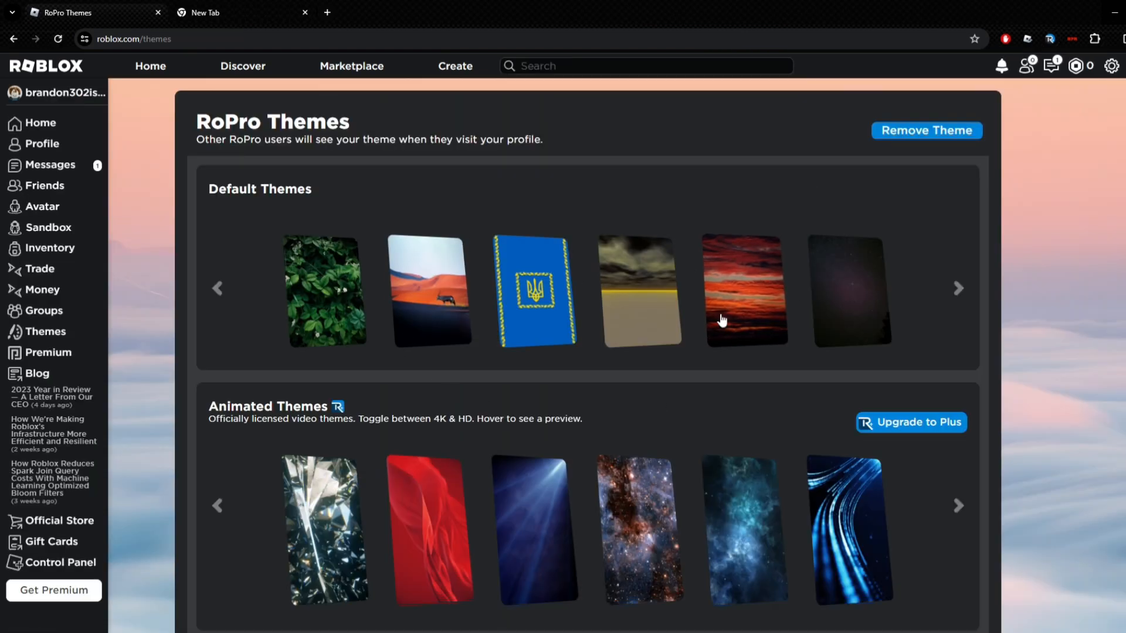
mouse_move(506, 376)
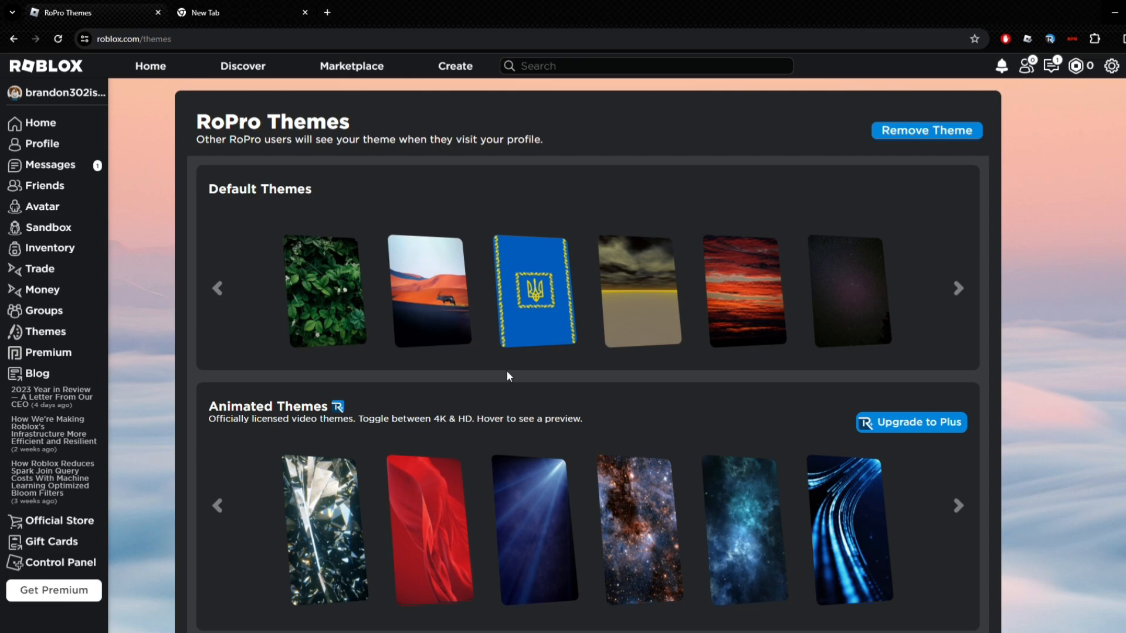
scroll(down, 3)
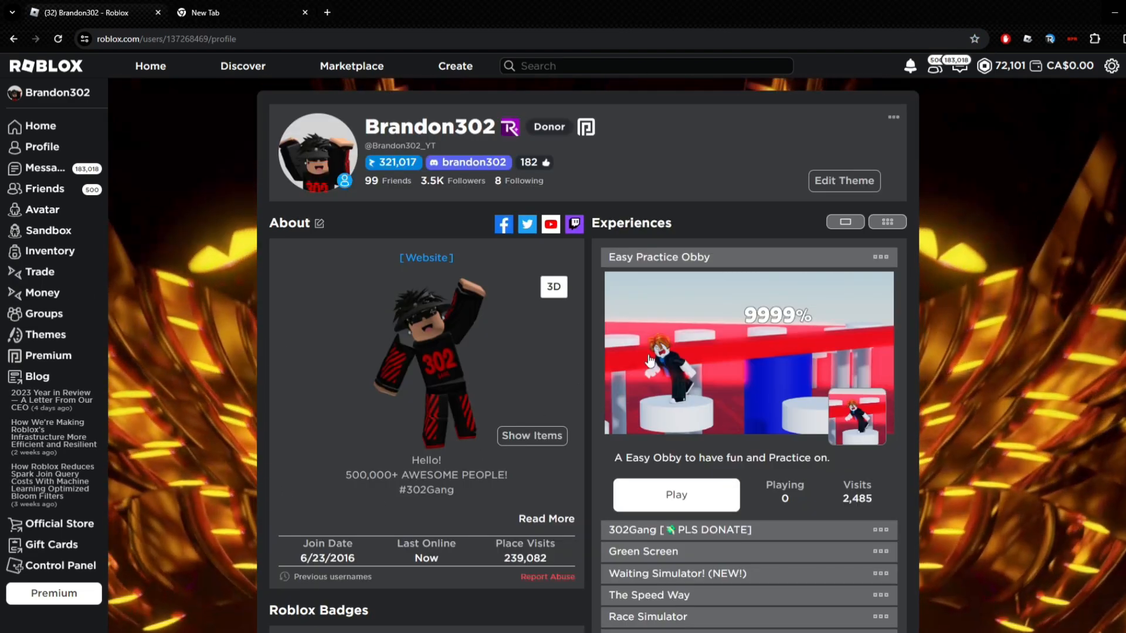
mouse_move(843, 181)
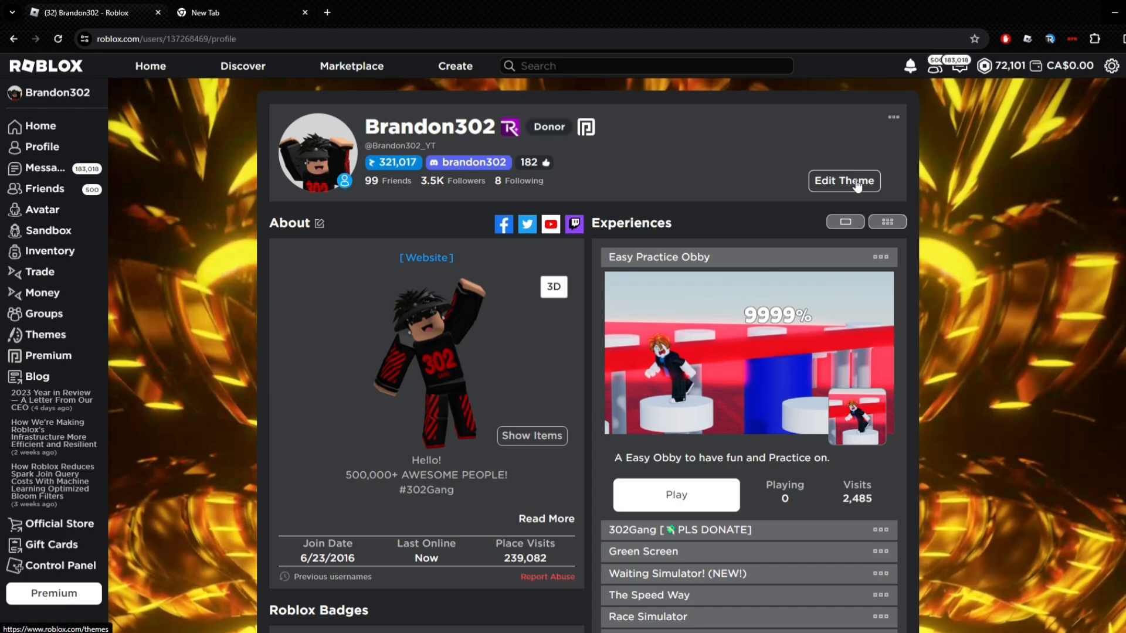
- Remove the golden profile theme from Brandon302's profile via Edit Theme
click(843, 180)
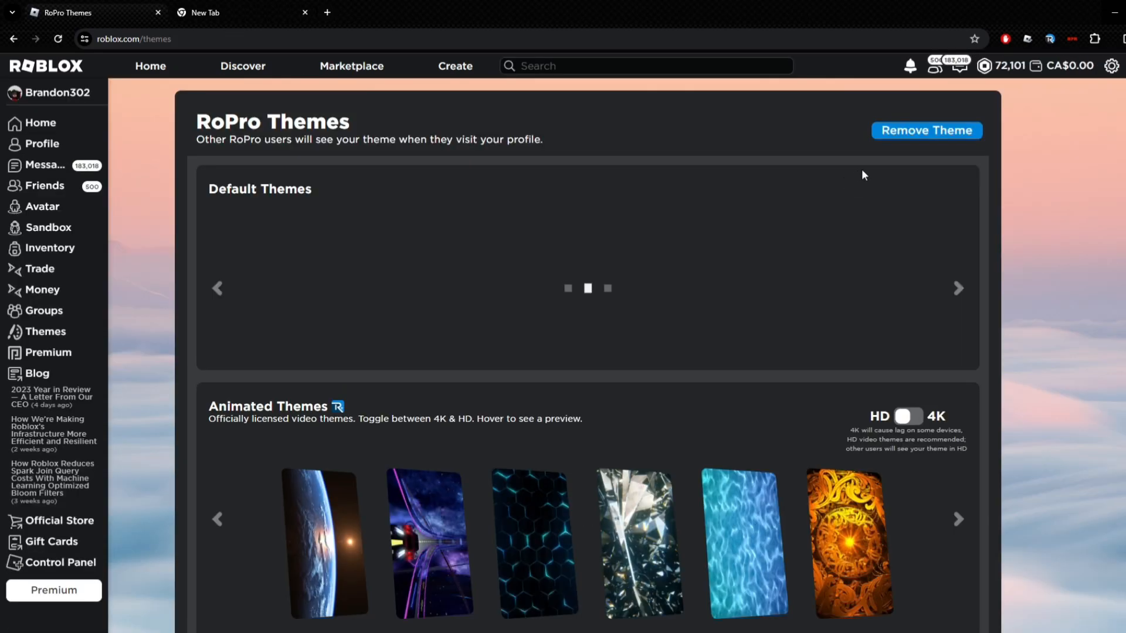
click(925, 130)
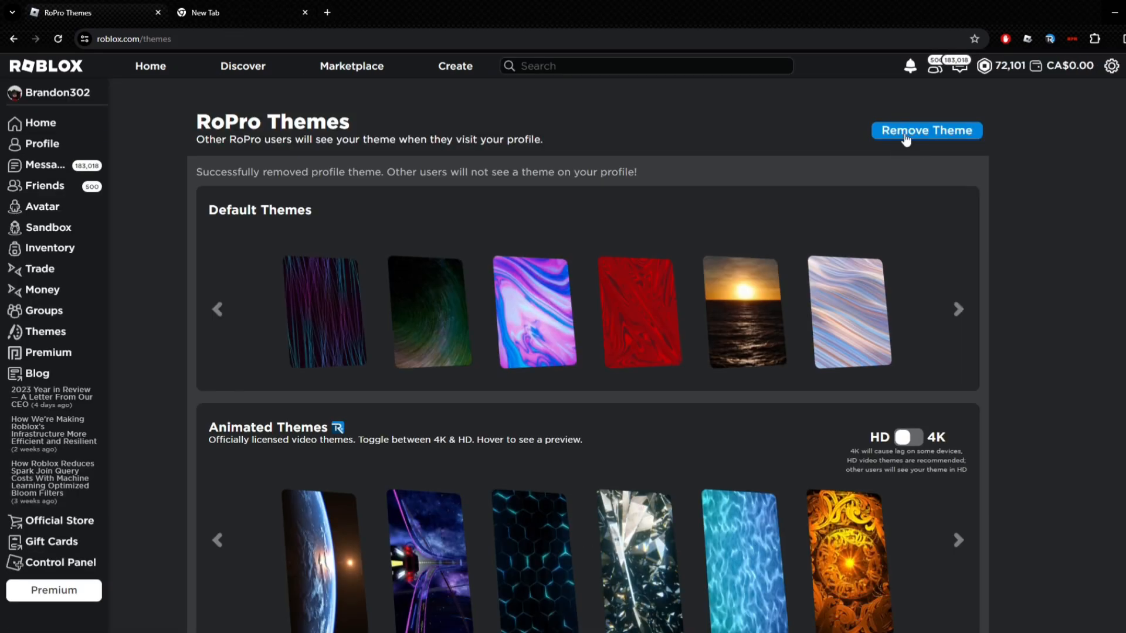
scroll(down, 3)
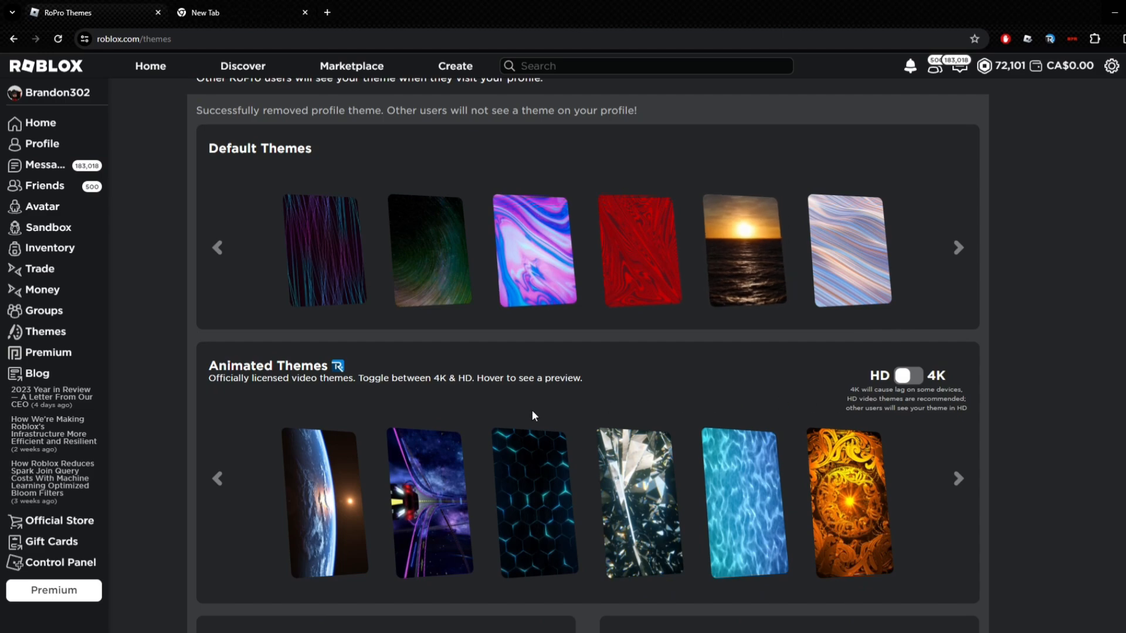
scroll(down, 3)
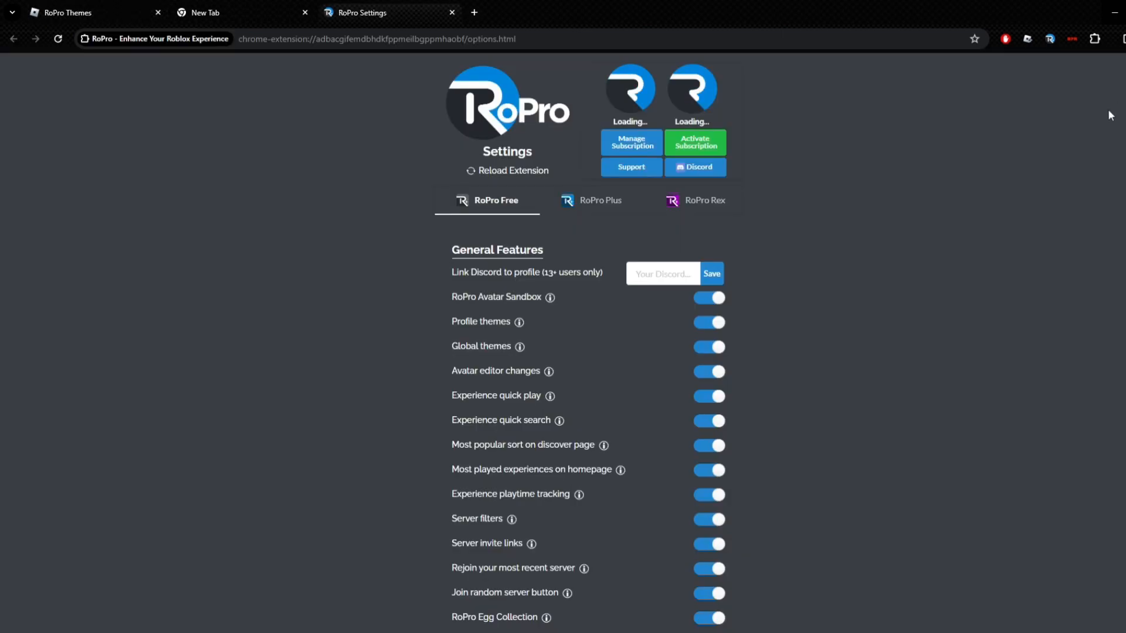
- Close RoPro settings and return to the RoPro Themes tab with the starry particle background
click(704, 200)
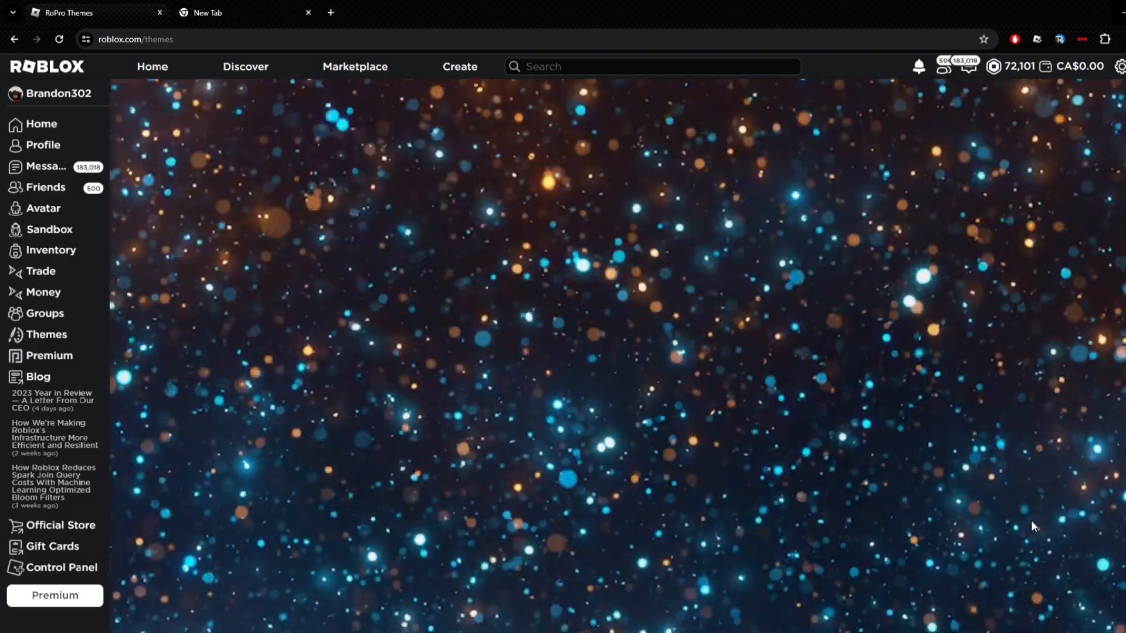
- Select the animated crystal theme card as the page background
scroll(down, 3)
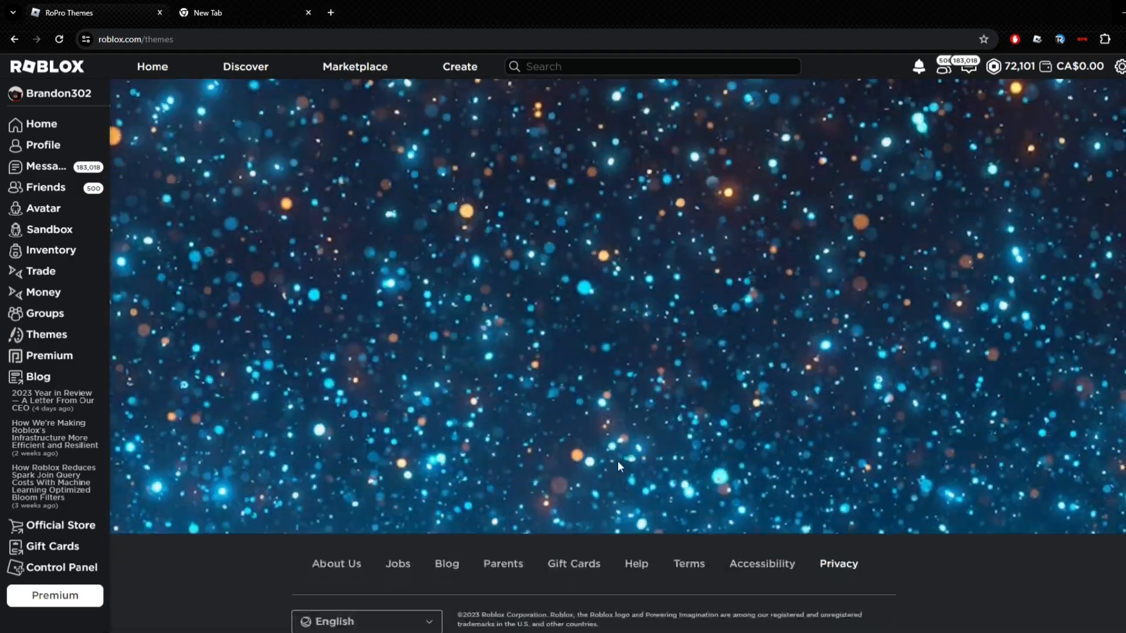
scroll(down, 3)
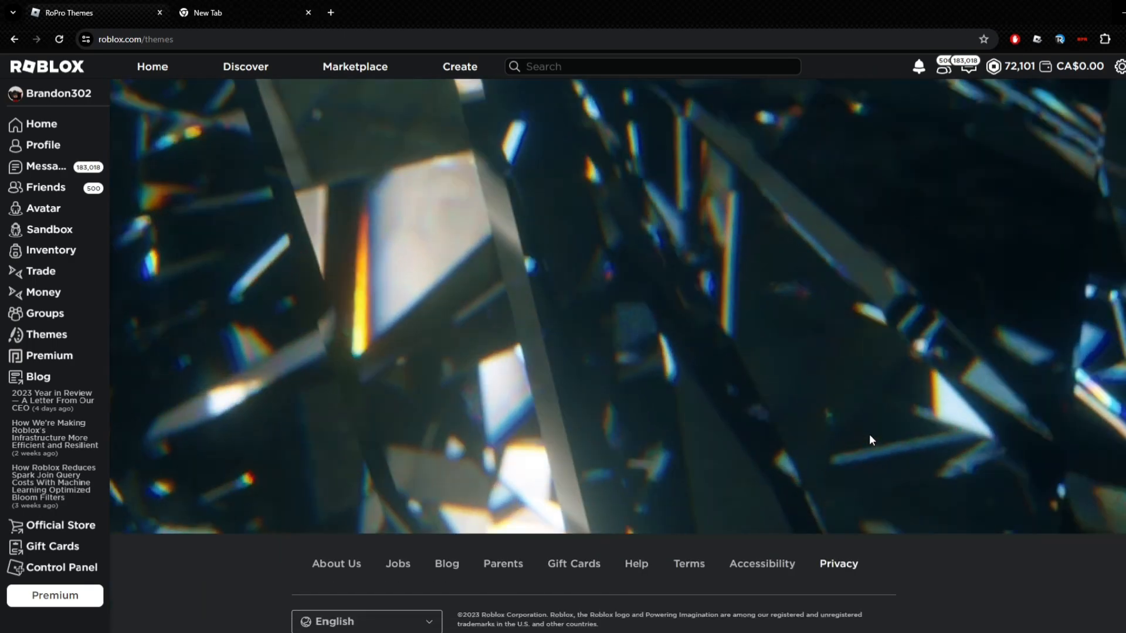
click(47, 334)
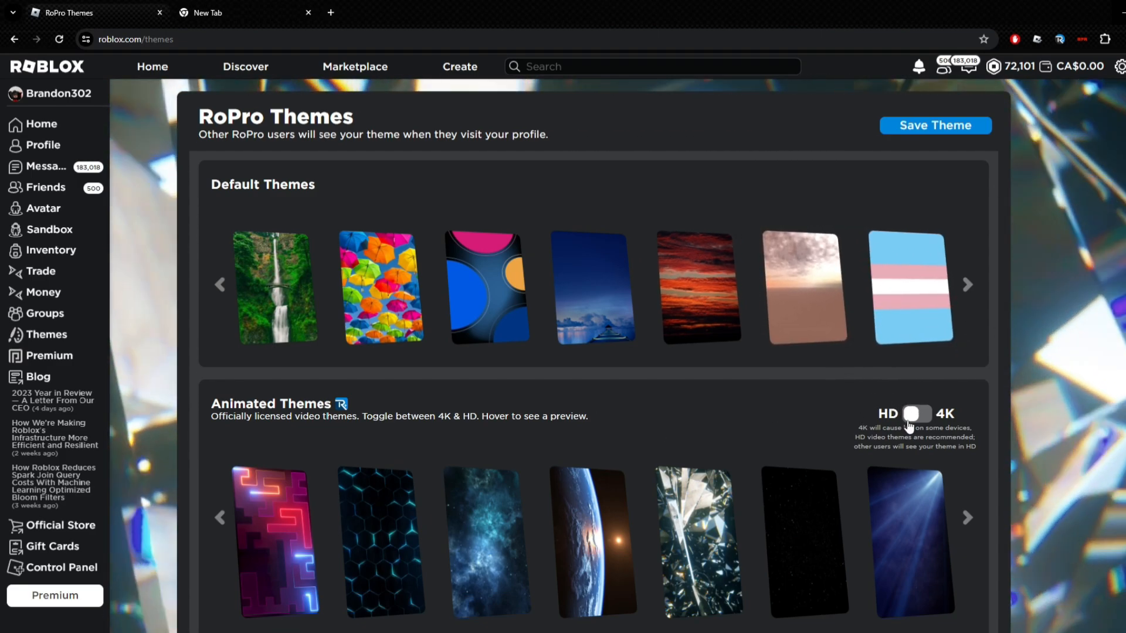
- Switch the animated theme quality from HD to 4K, leaving sliders and Global Theme as set
click(915, 413)
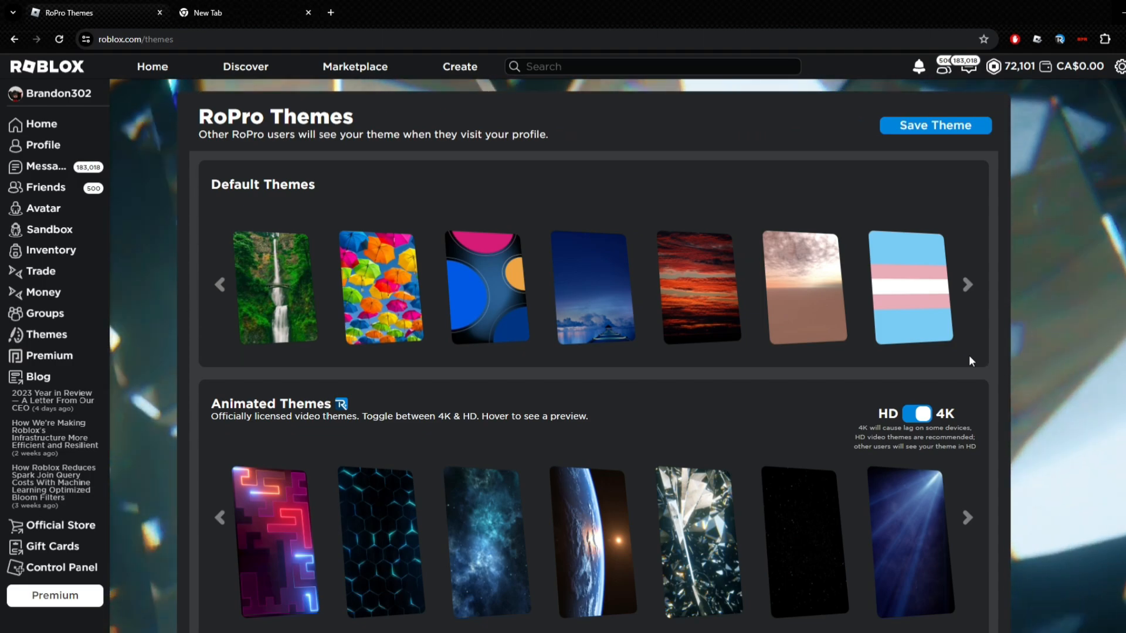
scroll(down, 3)
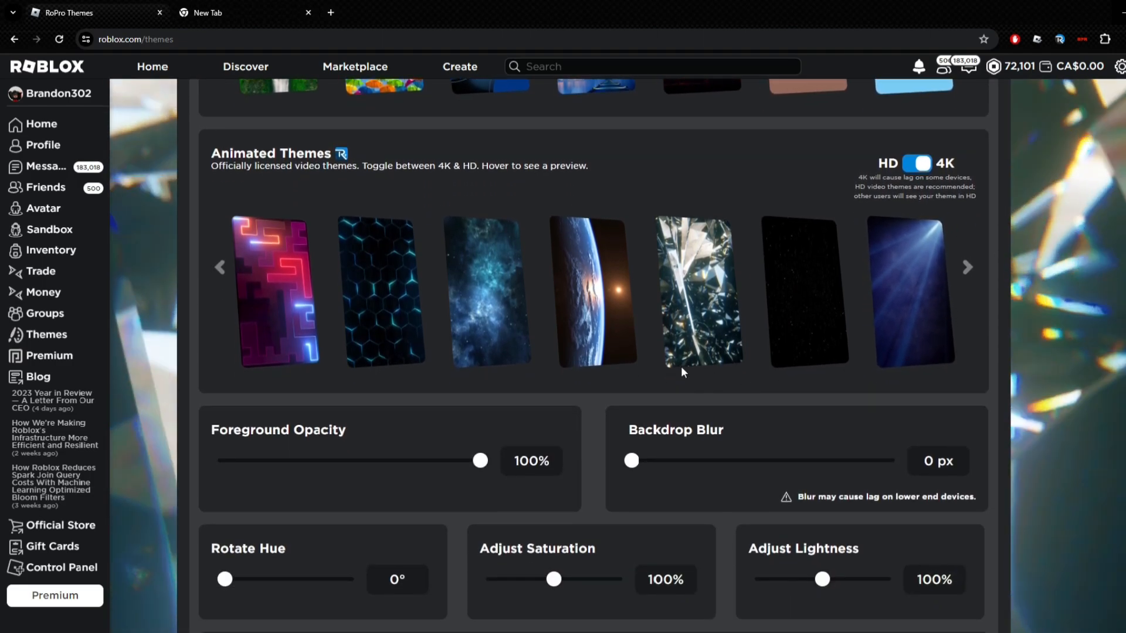
scroll(down, 3)
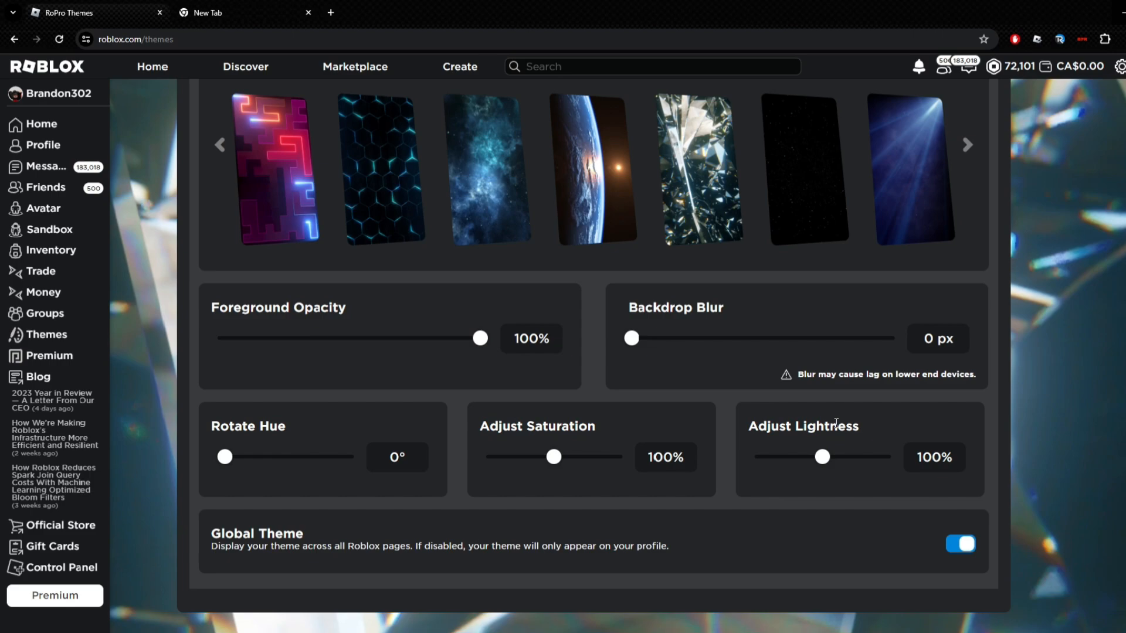
mouse_move(377, 478)
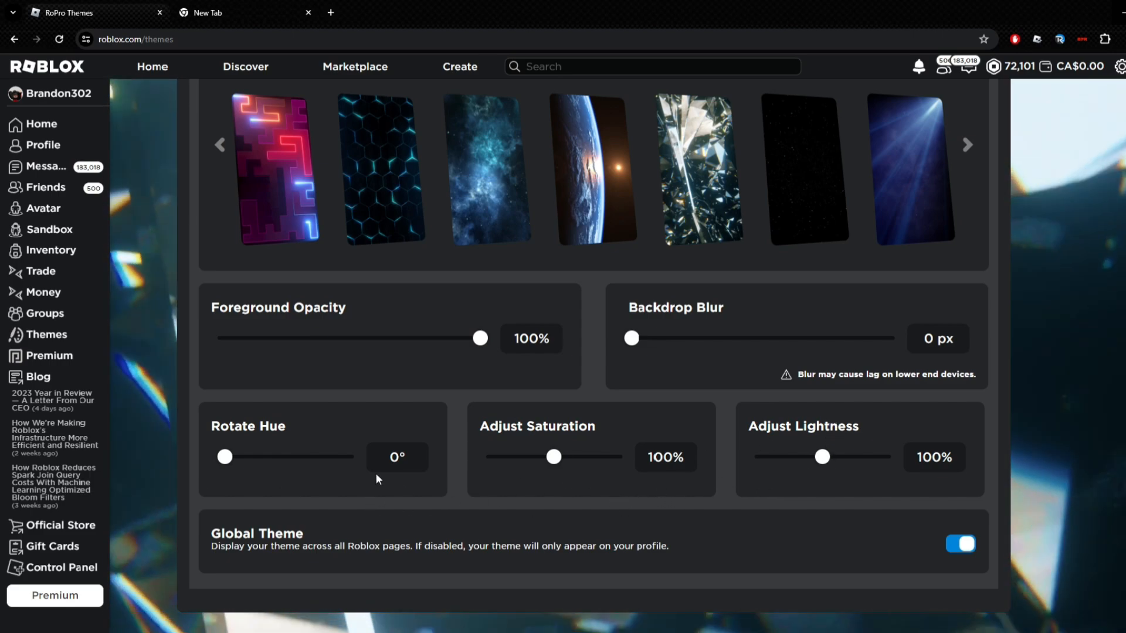
mouse_move(652, 405)
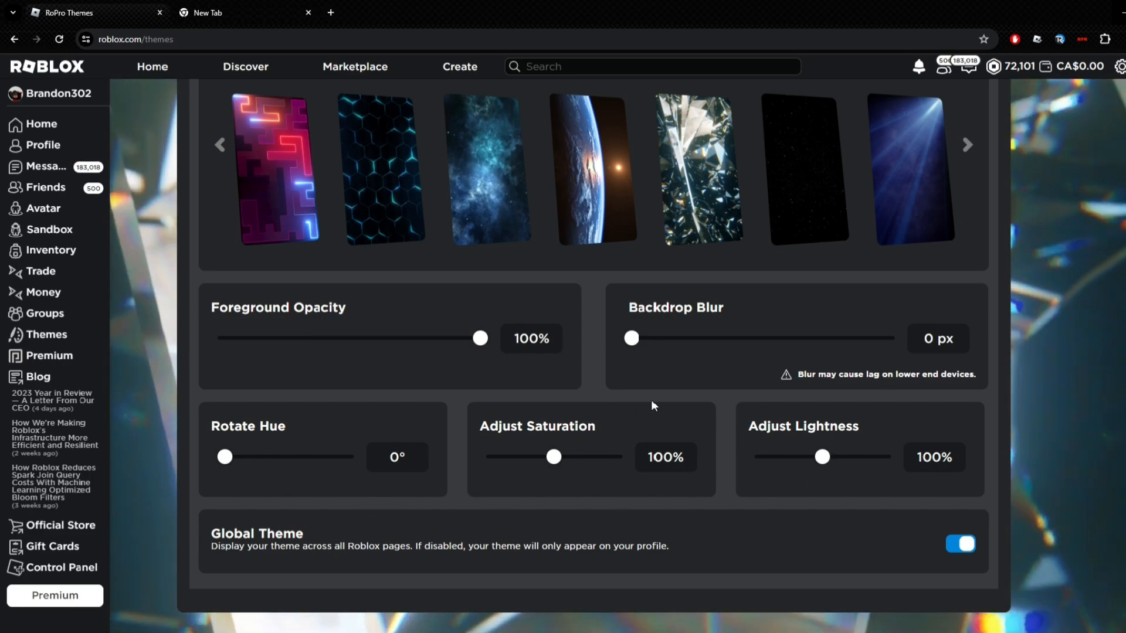
mouse_move(735, 433)
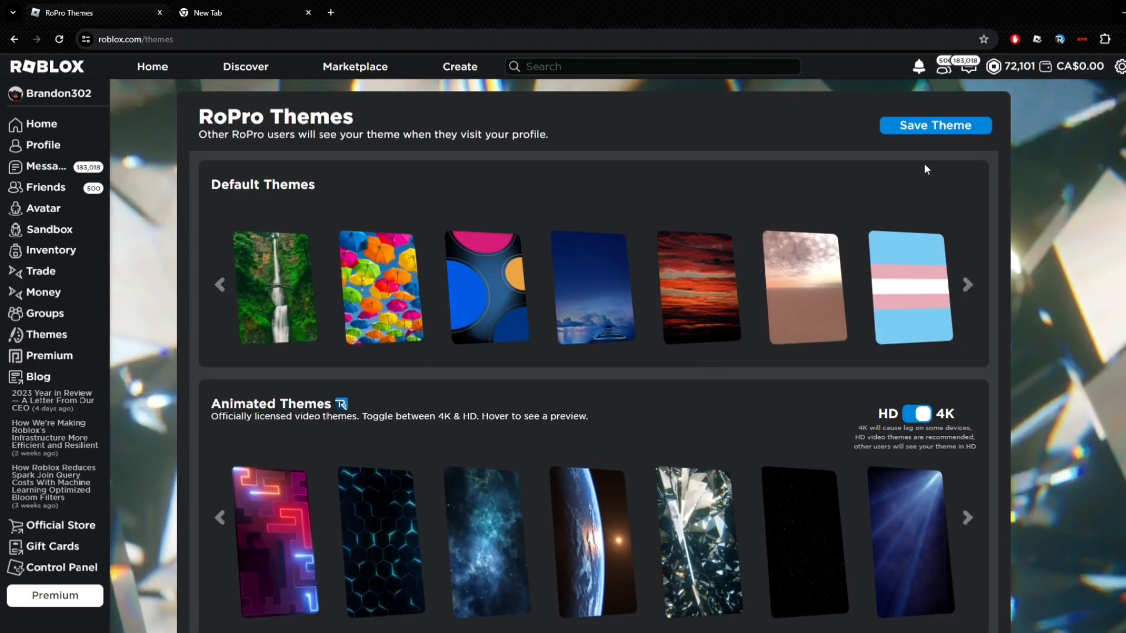
- Save the crystal 4K theme, view it on Brandon302's profile, then go to Home
click(934, 125)
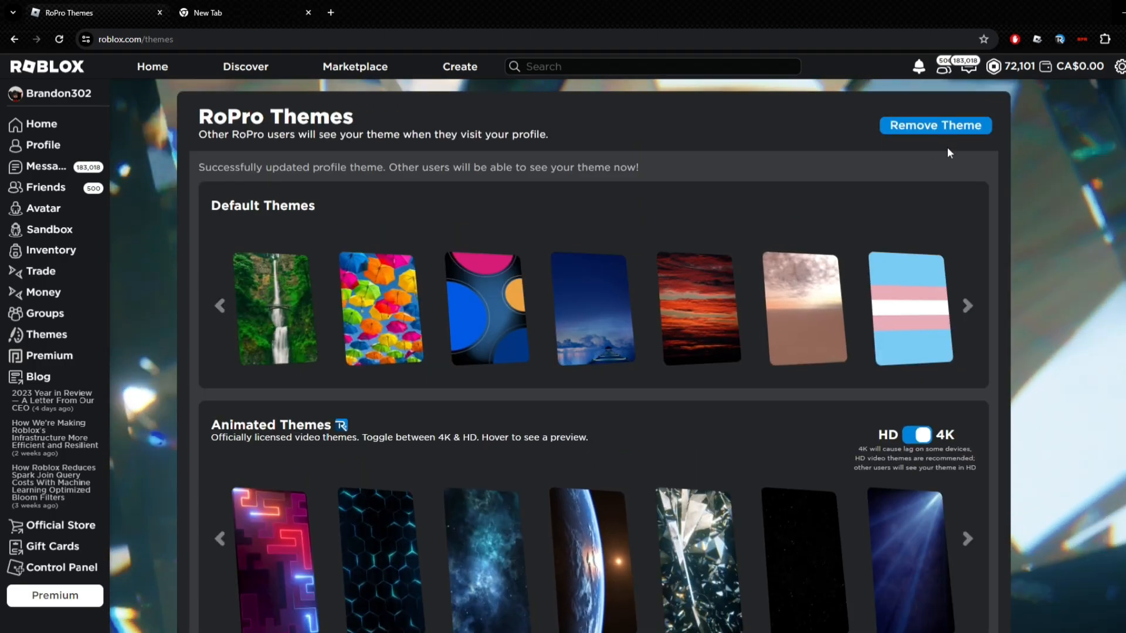
click(44, 144)
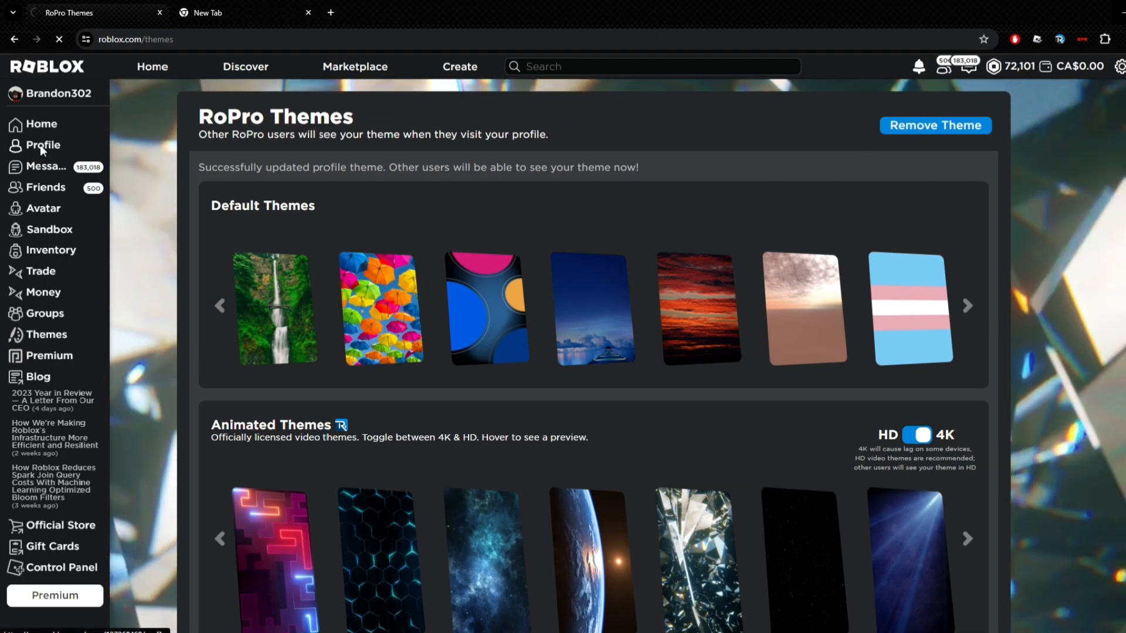
click(42, 145)
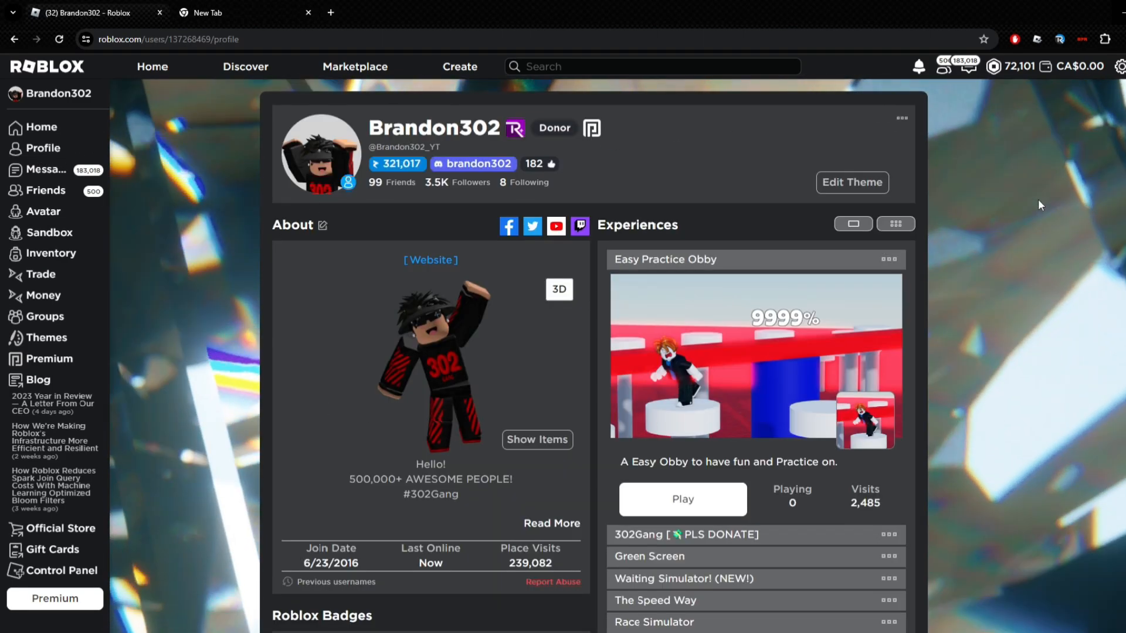
click(151, 65)
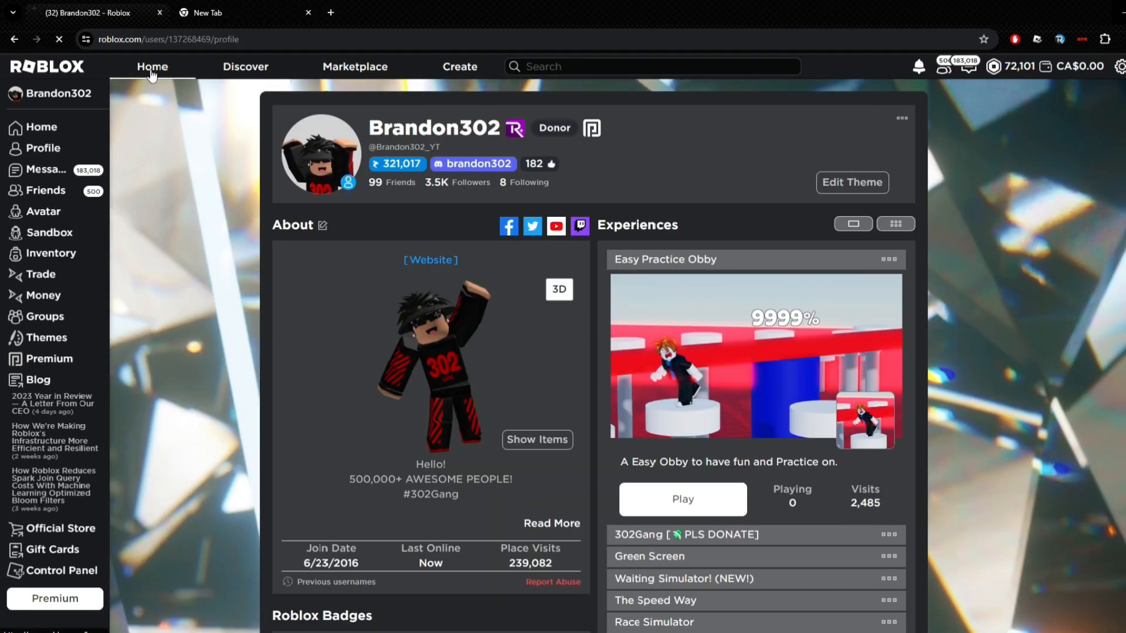